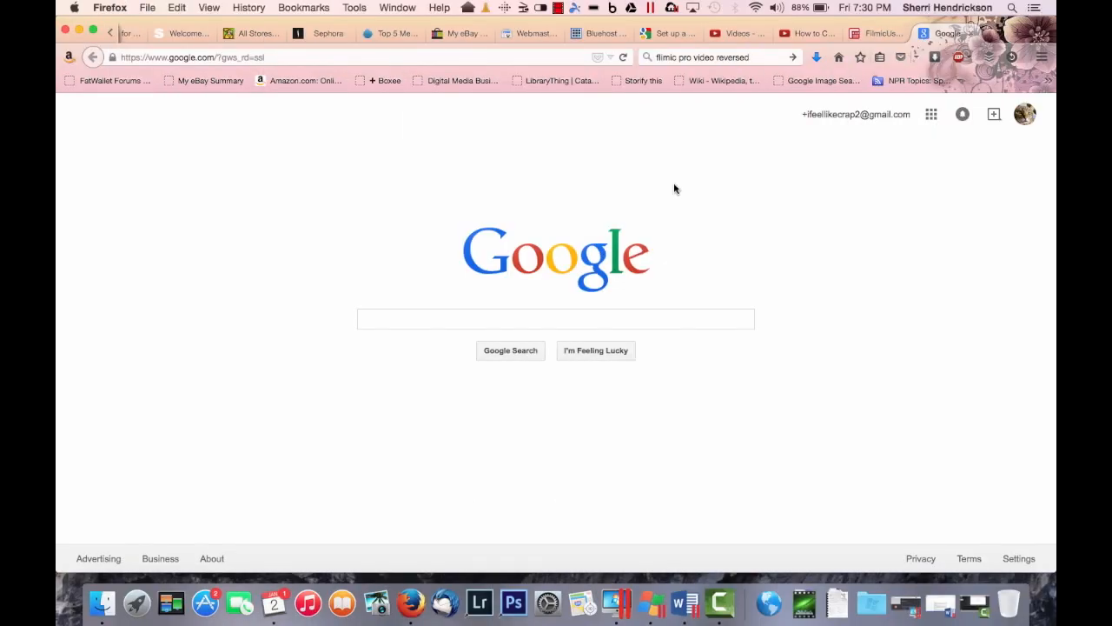
Step: Pick TP-LINK_349E3A from the macOS Wi-Fi menu to bring up its password prompt
left_click(755, 7)
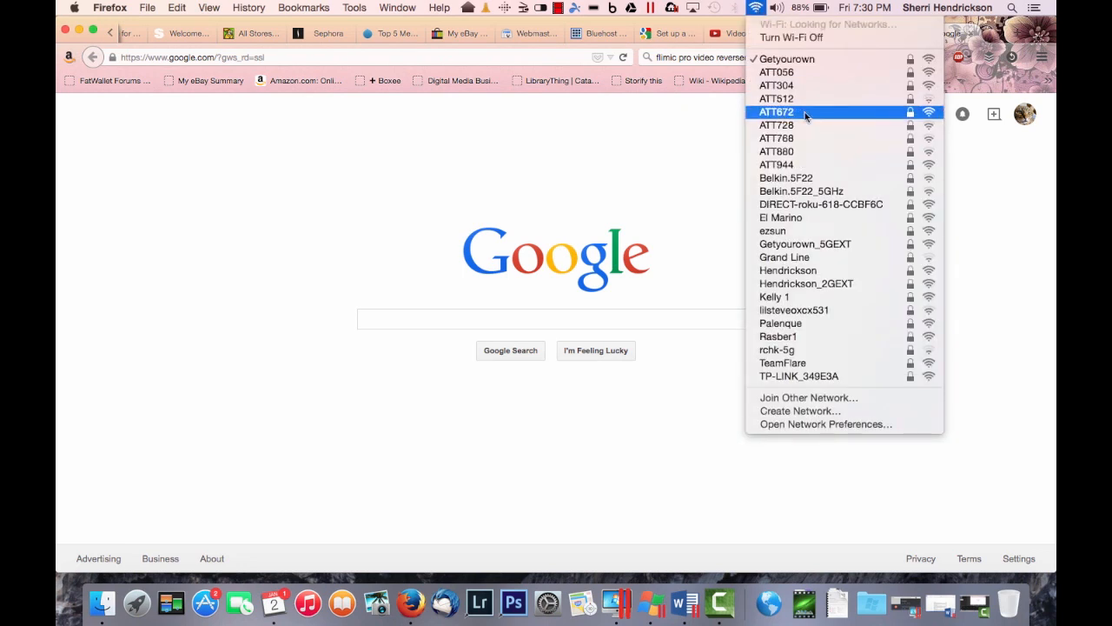
mouse_move(790, 363)
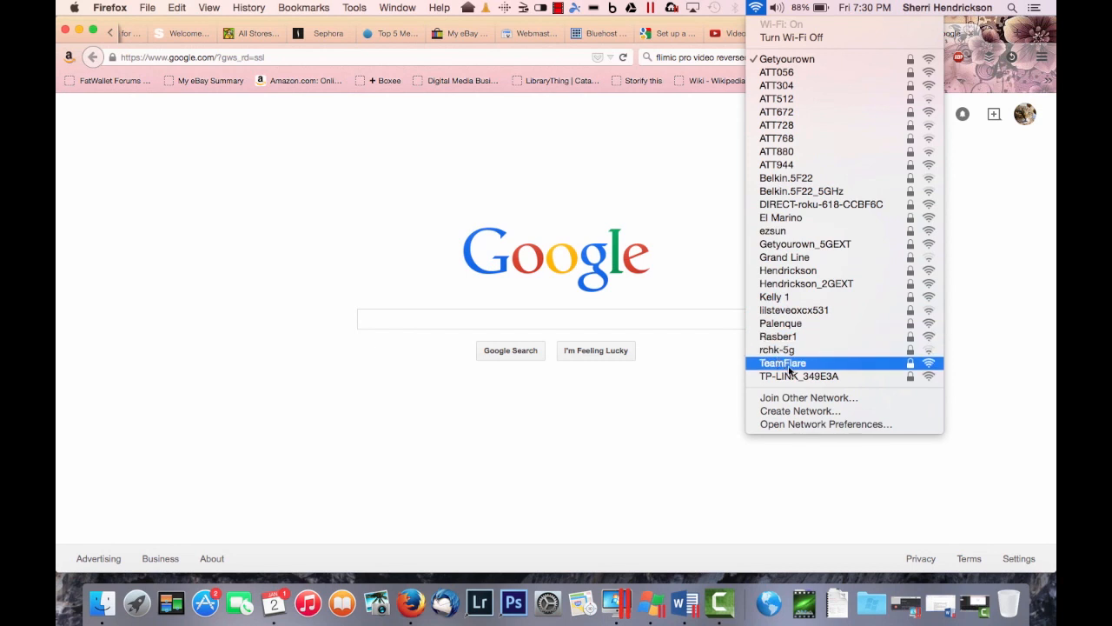
mouse_move(821, 376)
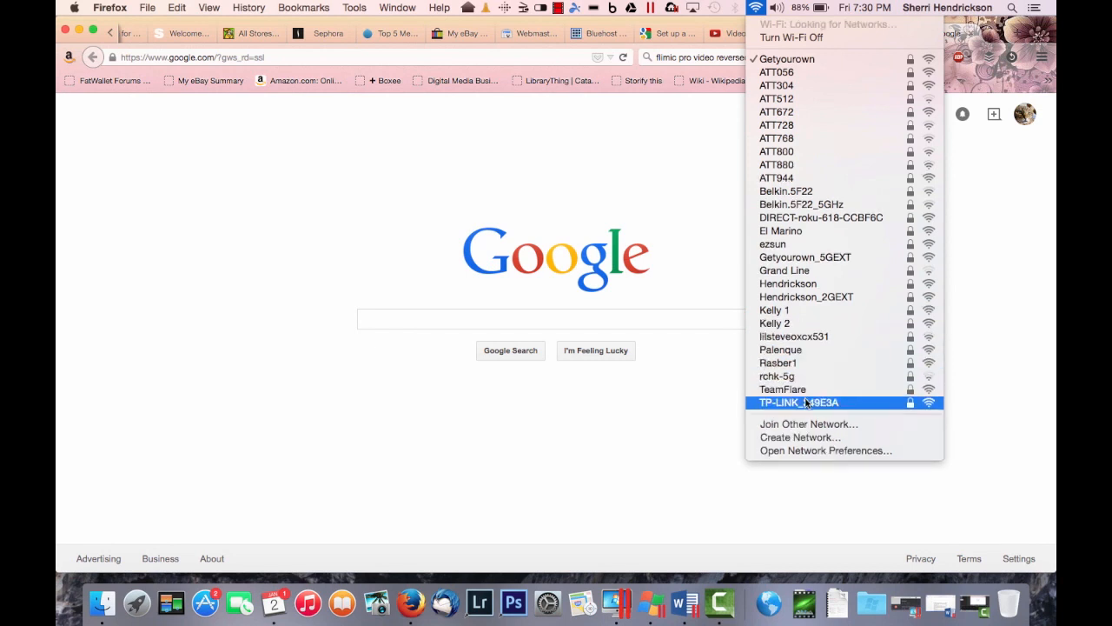
left_click(797, 403)
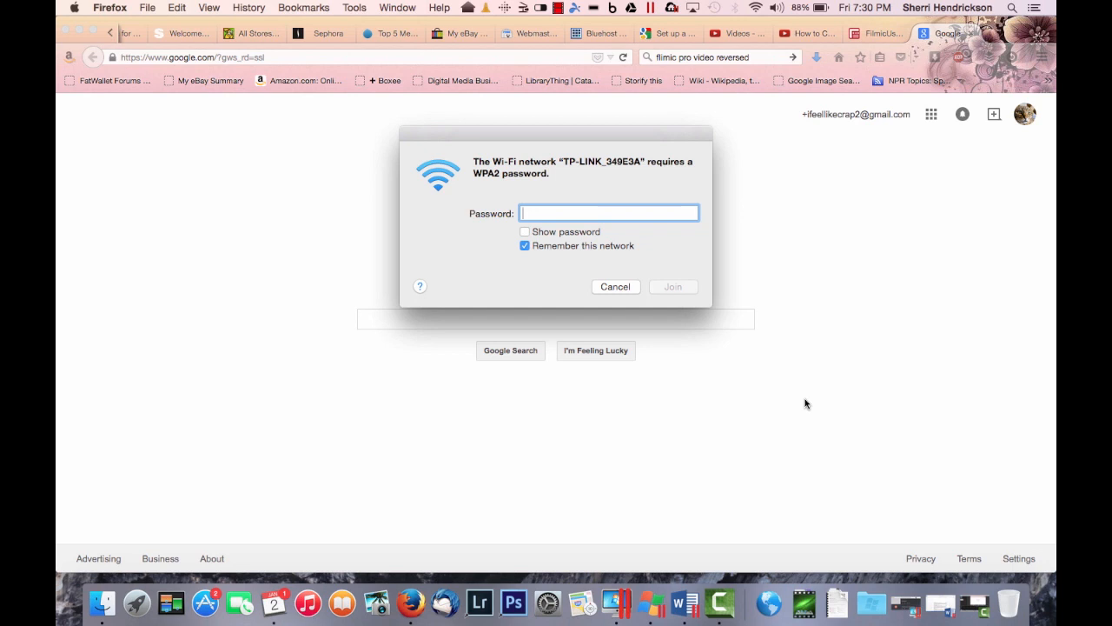
Step: Enter the WPA2 password for TP-LINK_349E3A and join the network
type("•")
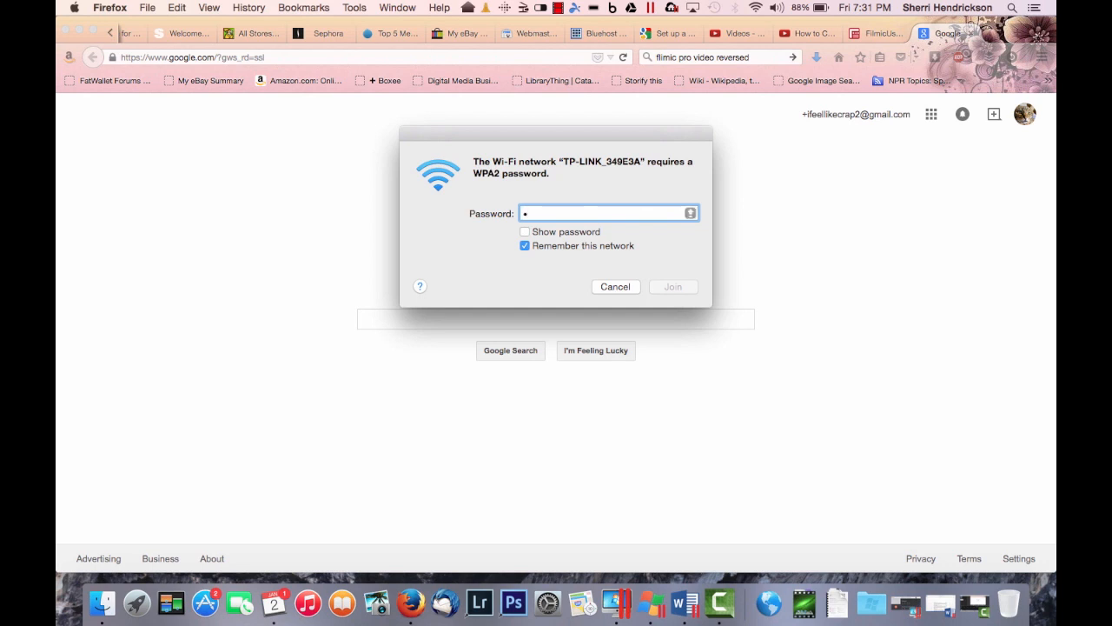
type("•")
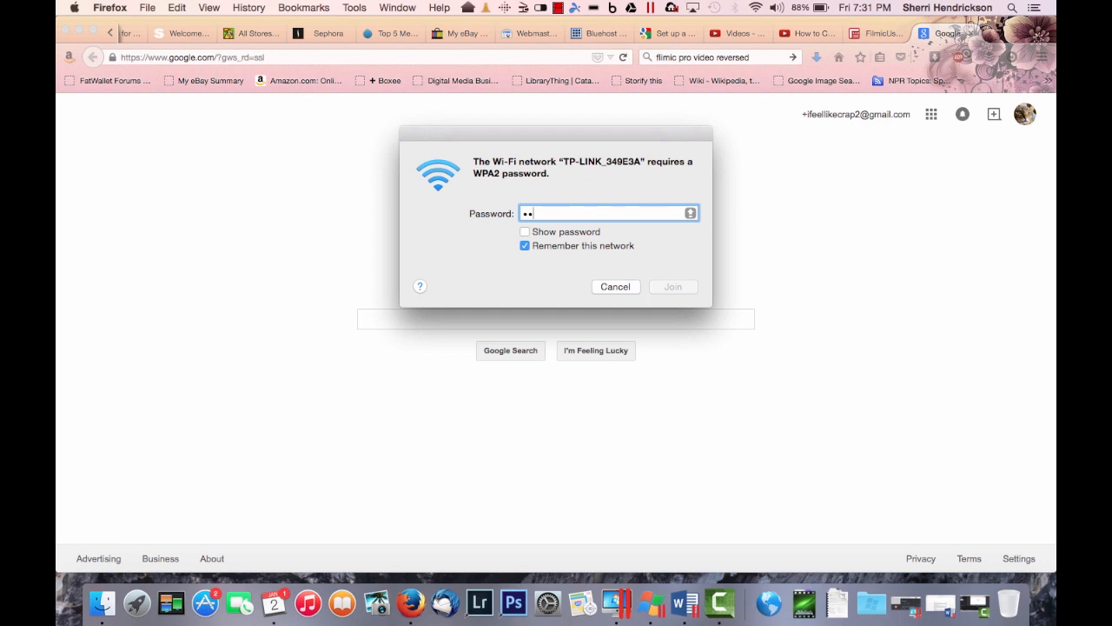
type("•")
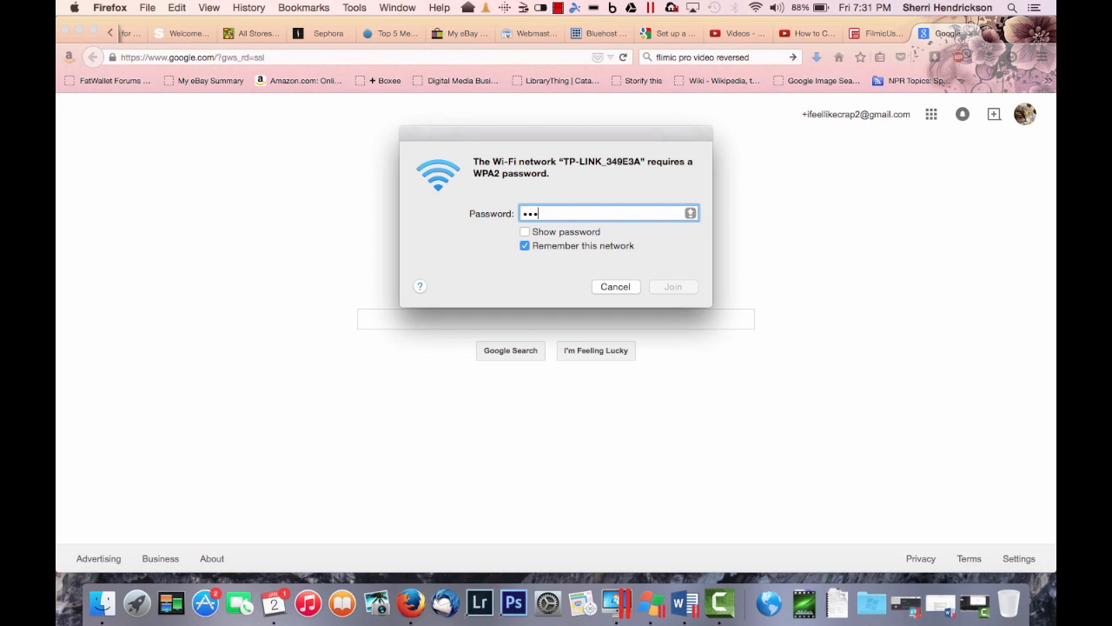
type("•")
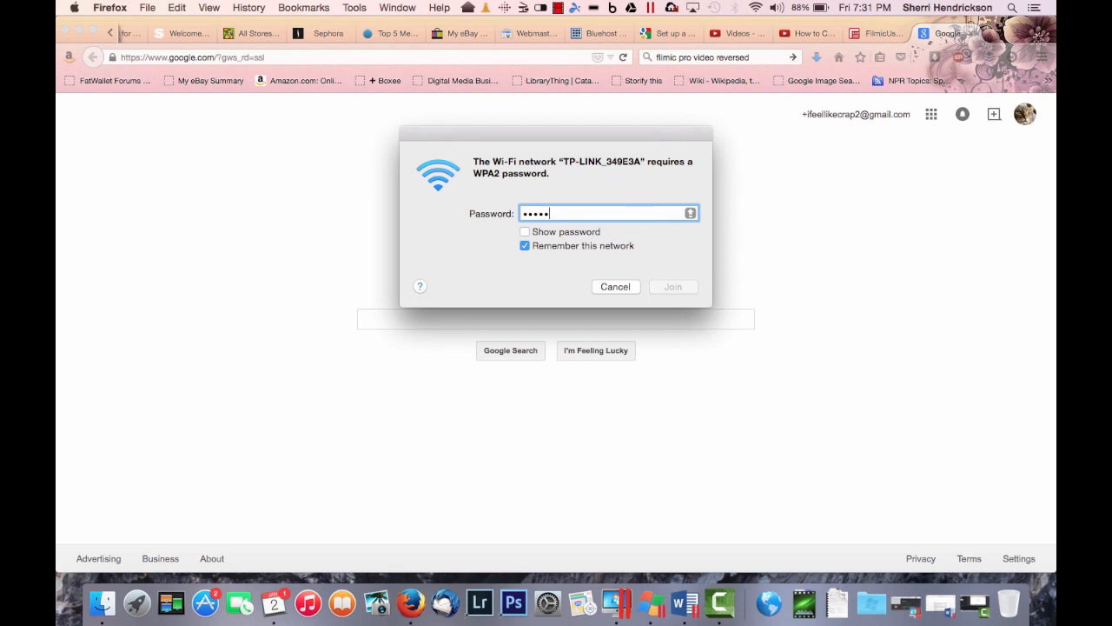
type("•")
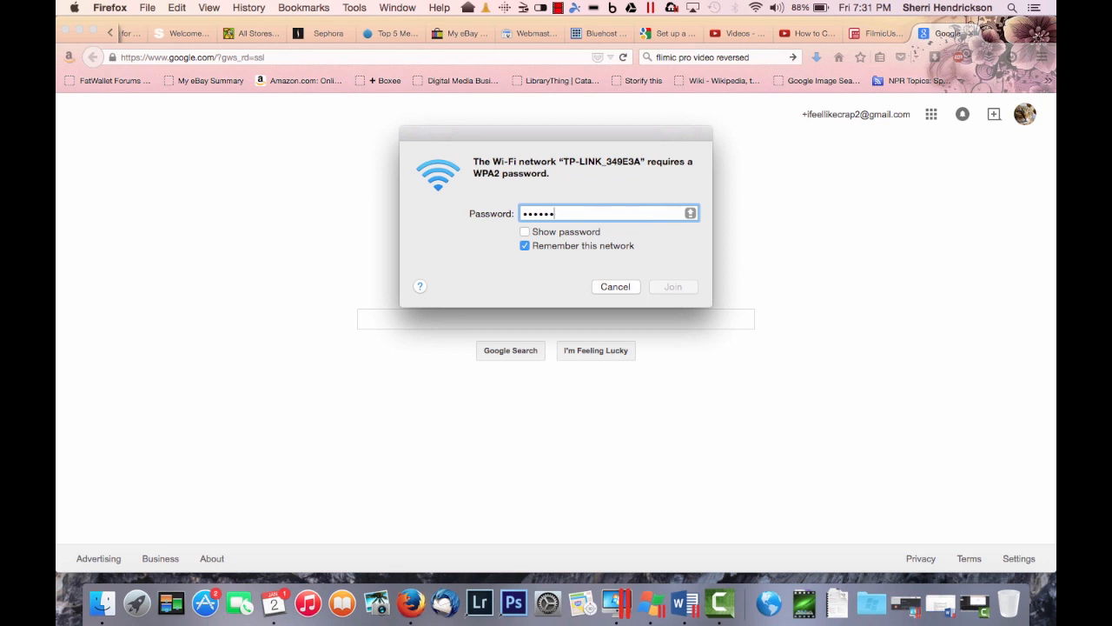
type("••")
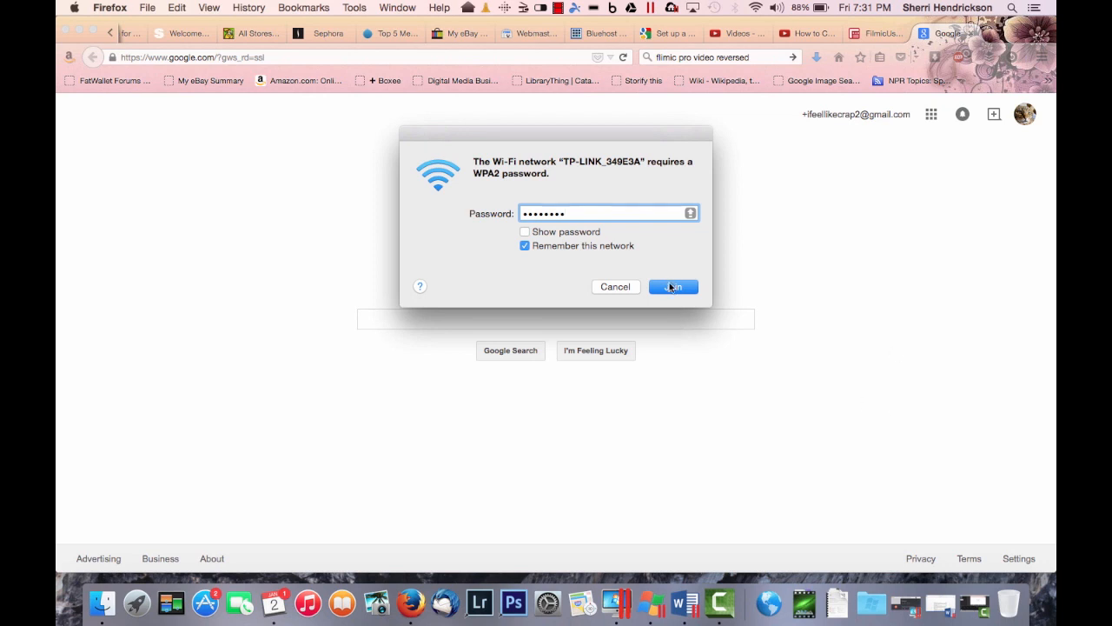
left_click(672, 287)
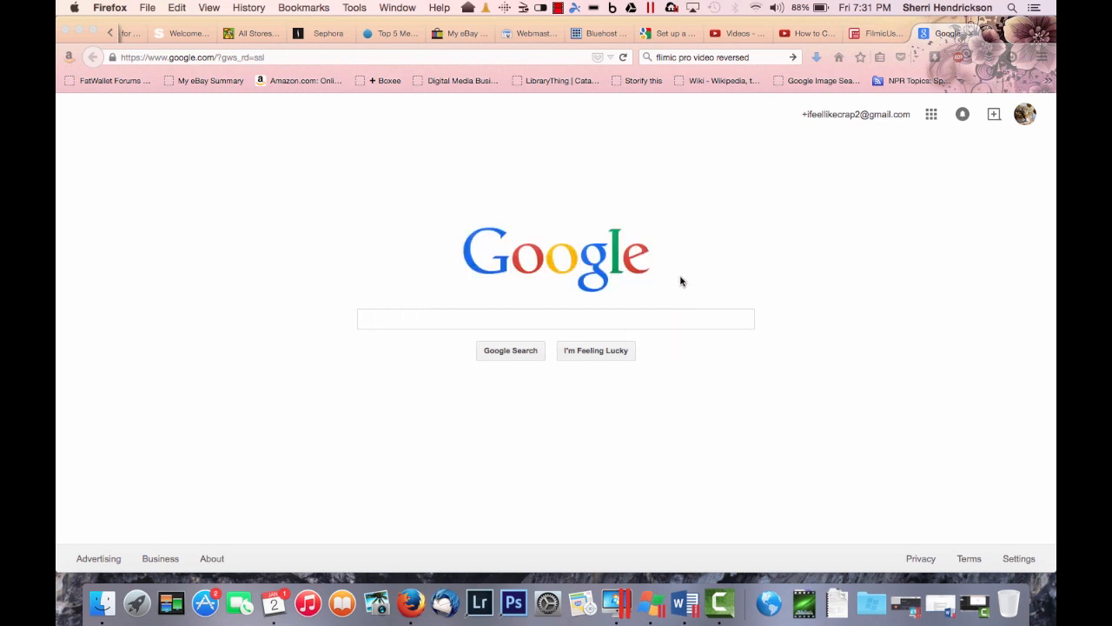
mouse_move(755, 252)
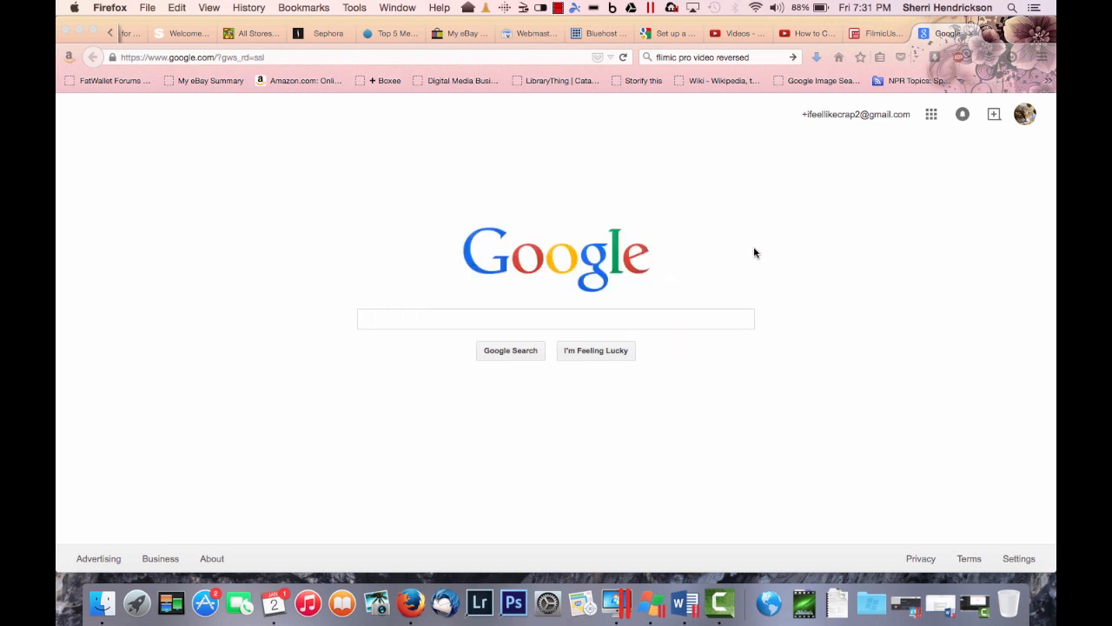
Step: Verify TP-LINK_349E3A is checked in the Wi-Fi menu, then search Google for CATS
left_click(755, 7)
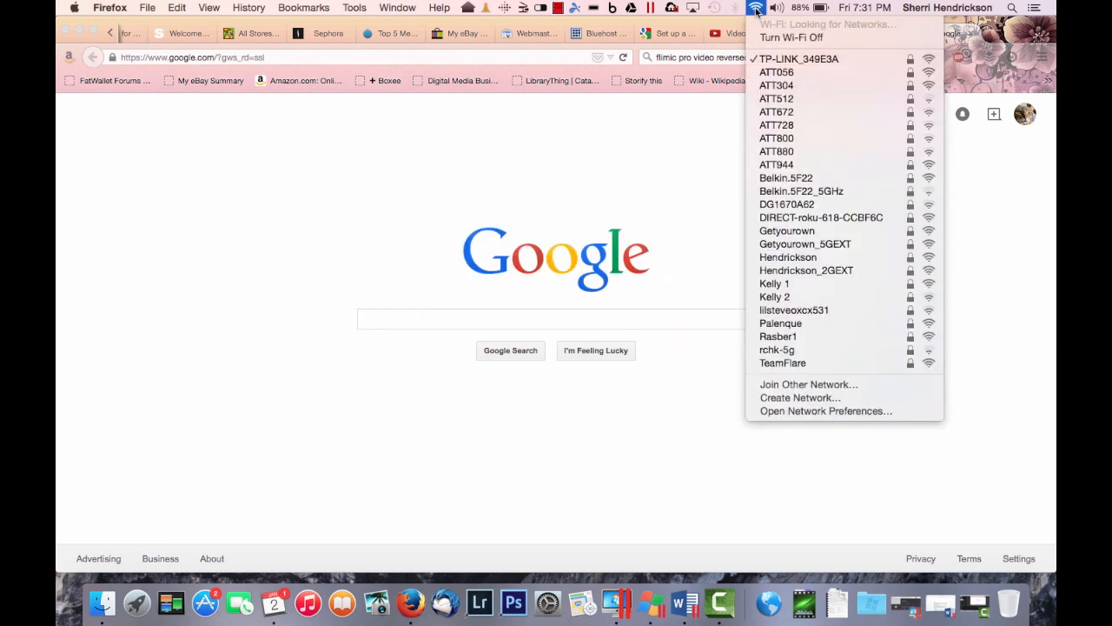
left_click(546, 312)
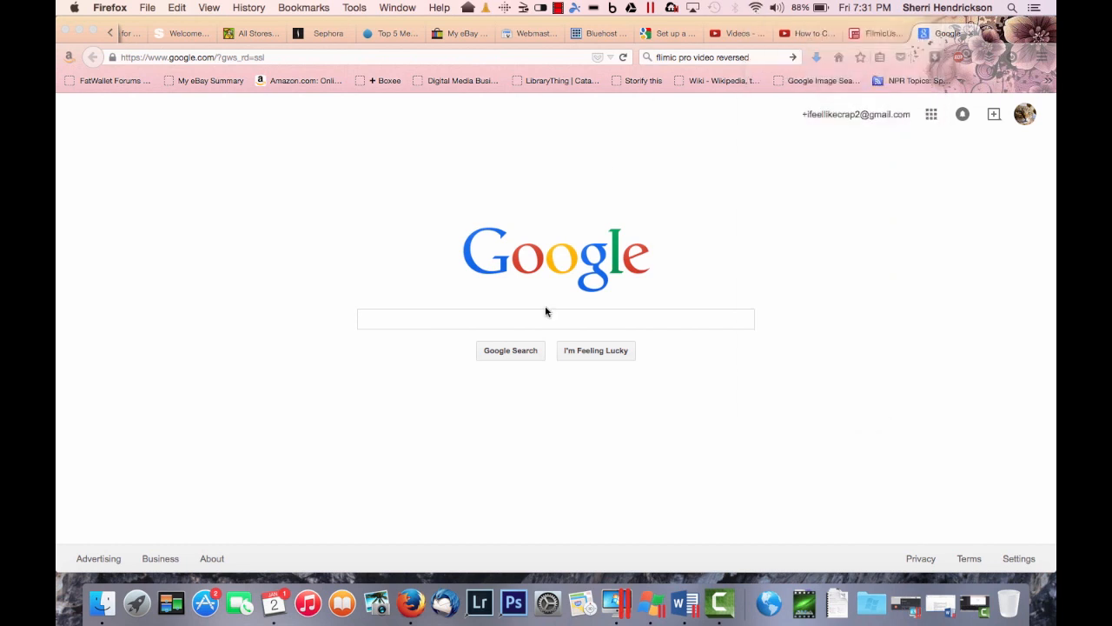
left_click(555, 318)
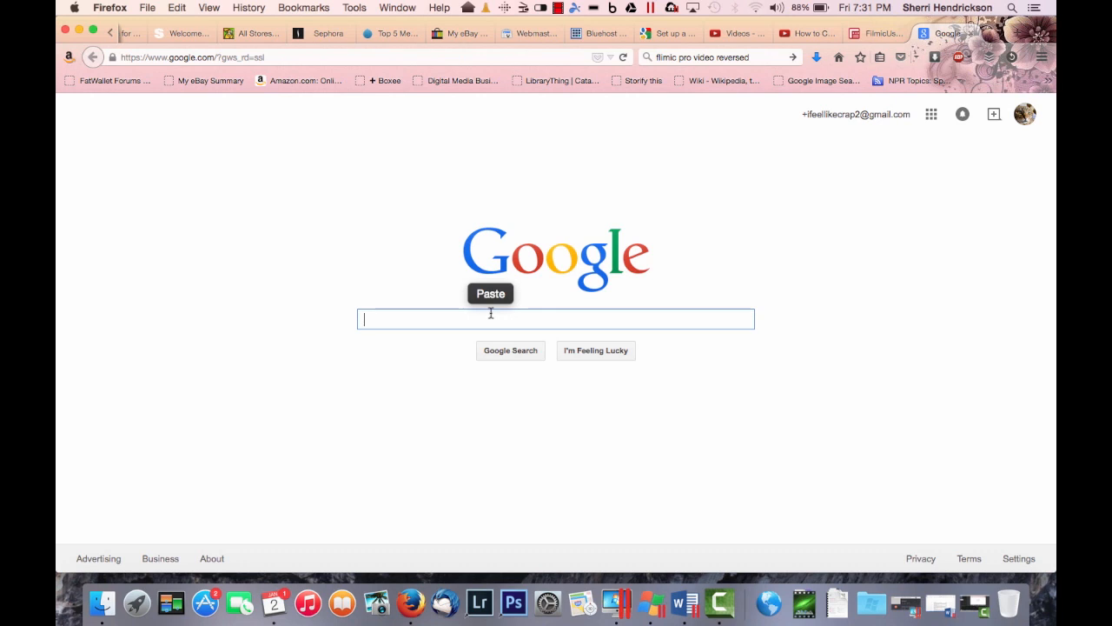
type("CATS")
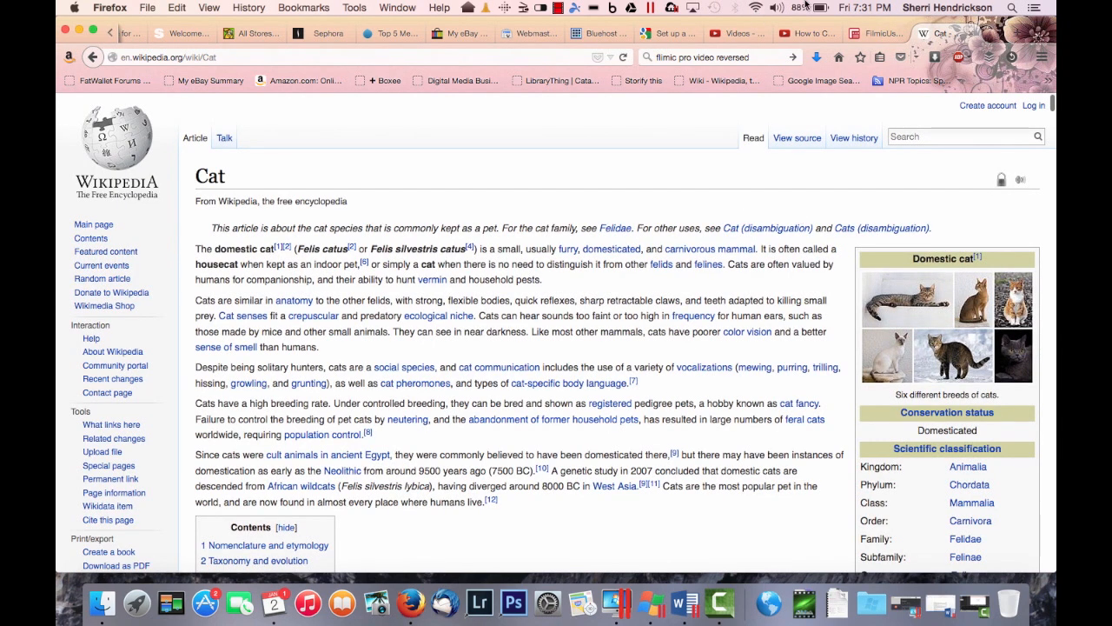
Step: Recheck the Wi-Fi menu and start entering tplinklogin.net in the address bar
left_click(755, 7)
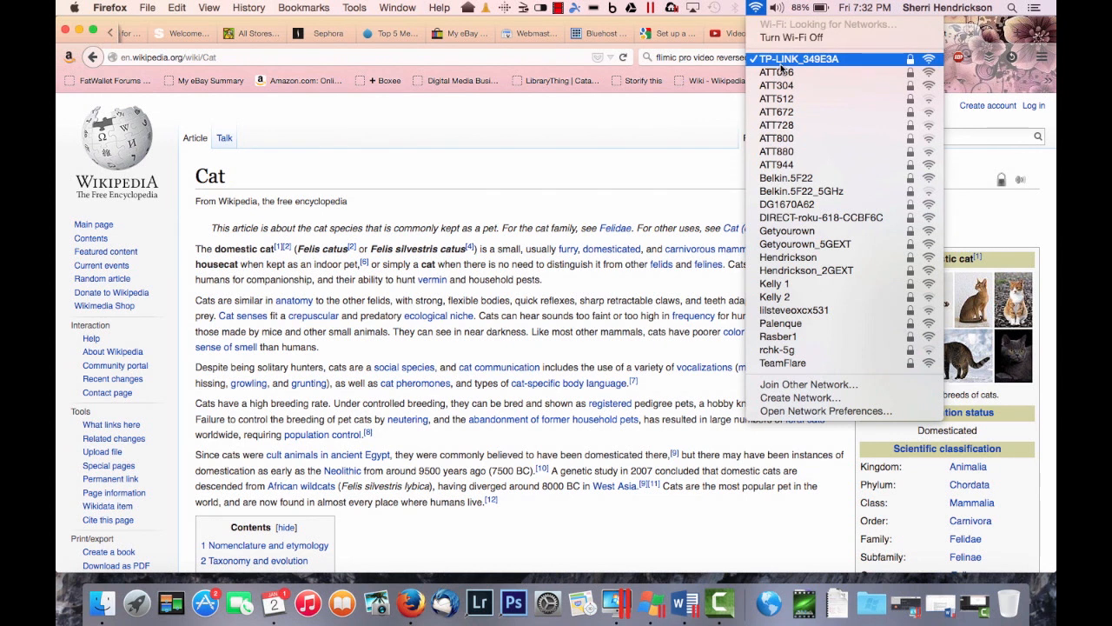
left_click(556, 189)
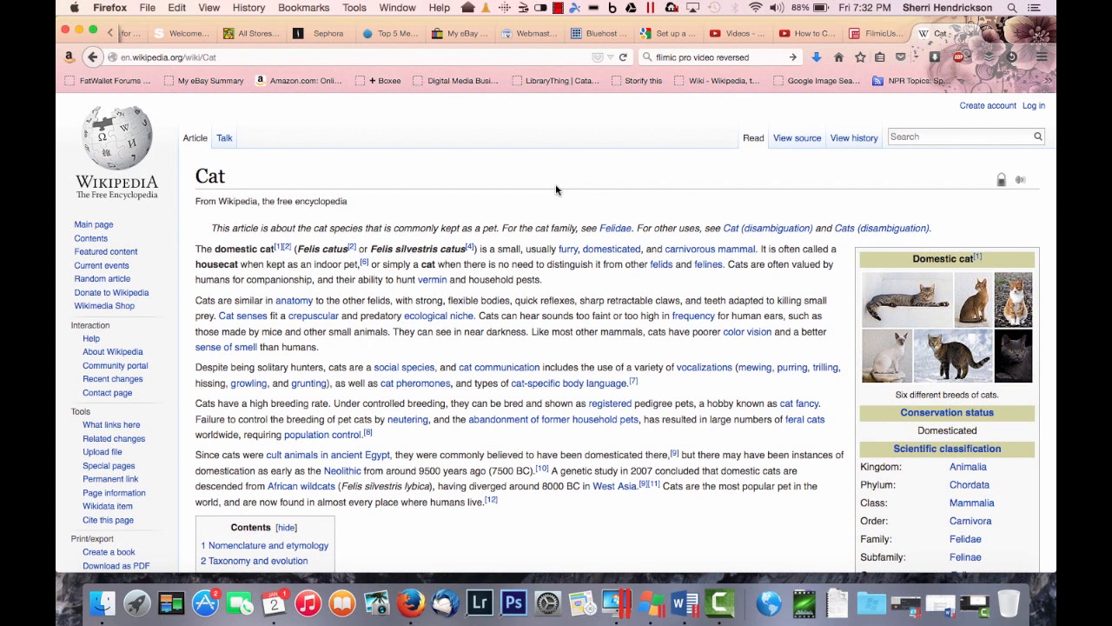
mouse_move(772, 13)
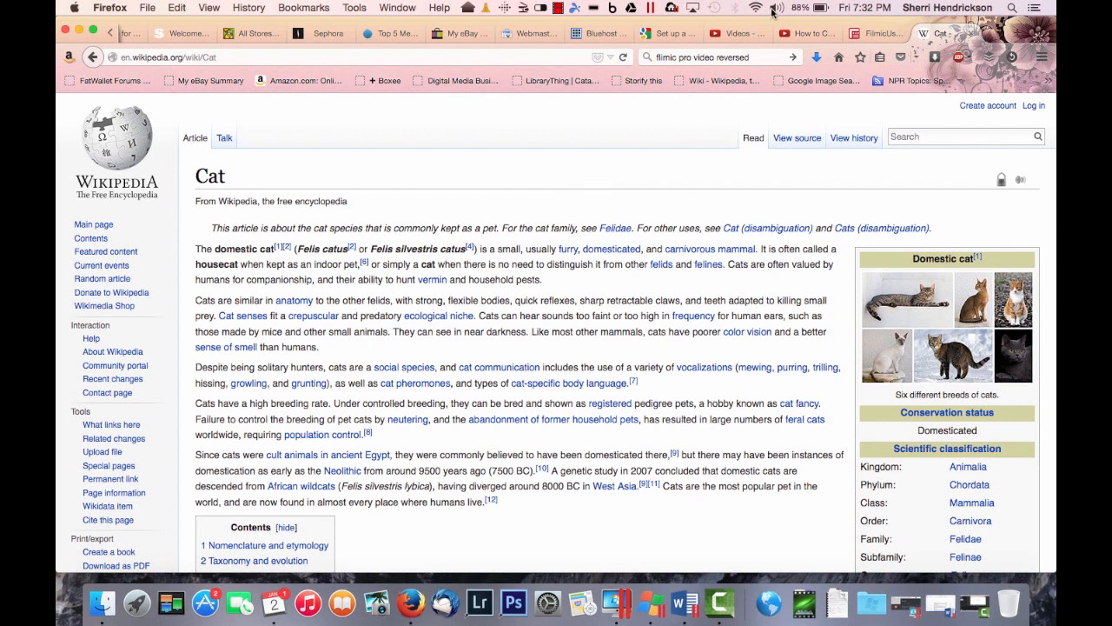
left_click(747, 6)
type("TPLIN")
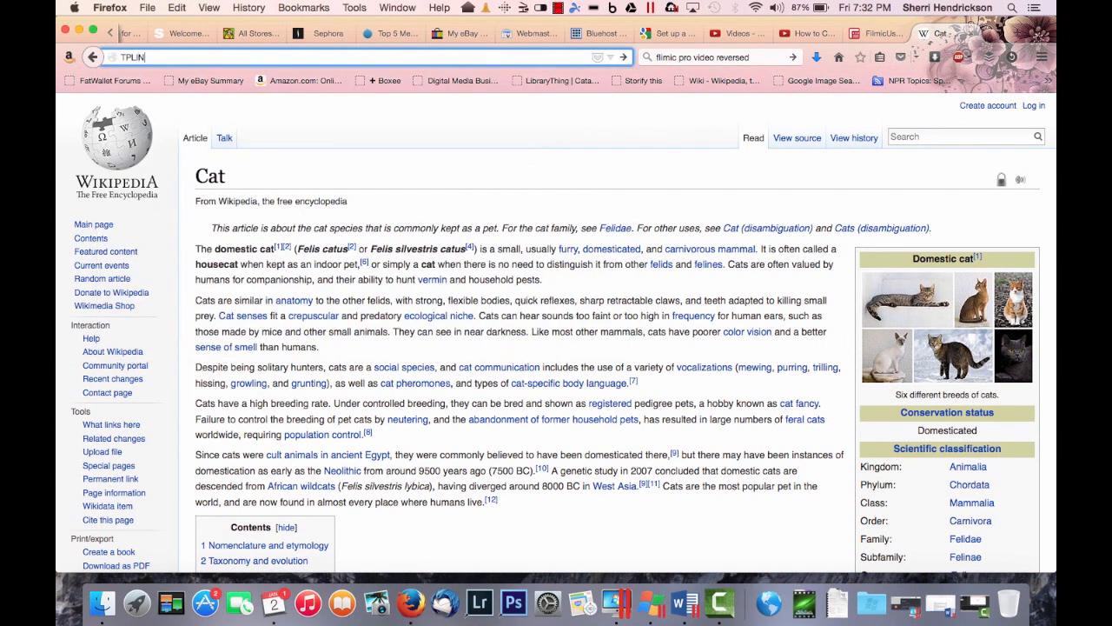
Step: Load TPLINKLOGIN.NET and sign in as admin with the router password
type("KLOGIN.NET")
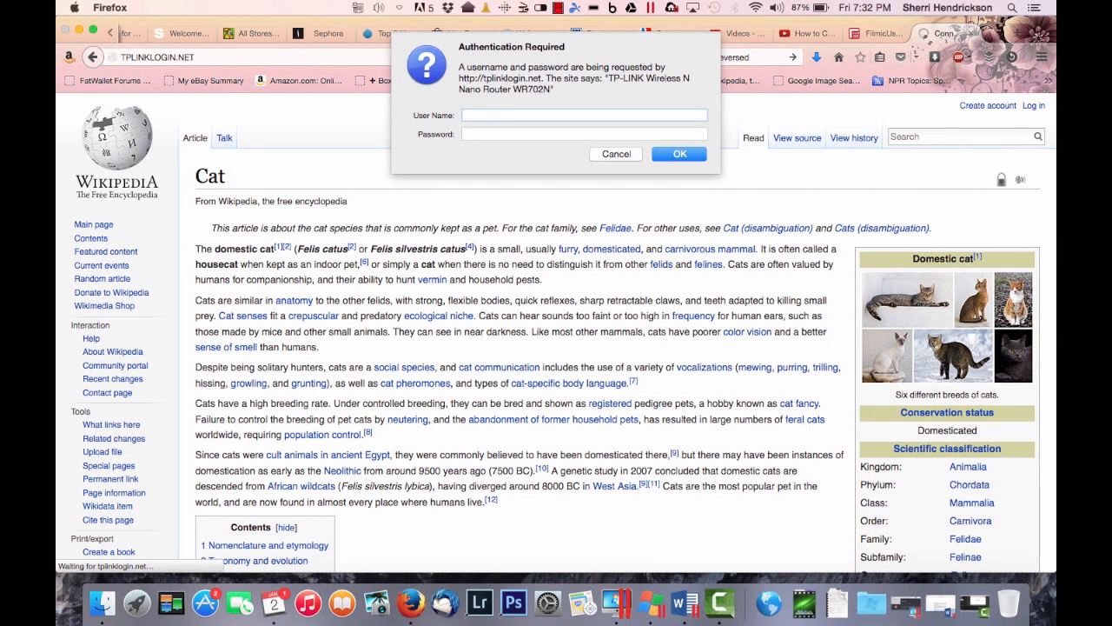
type("a")
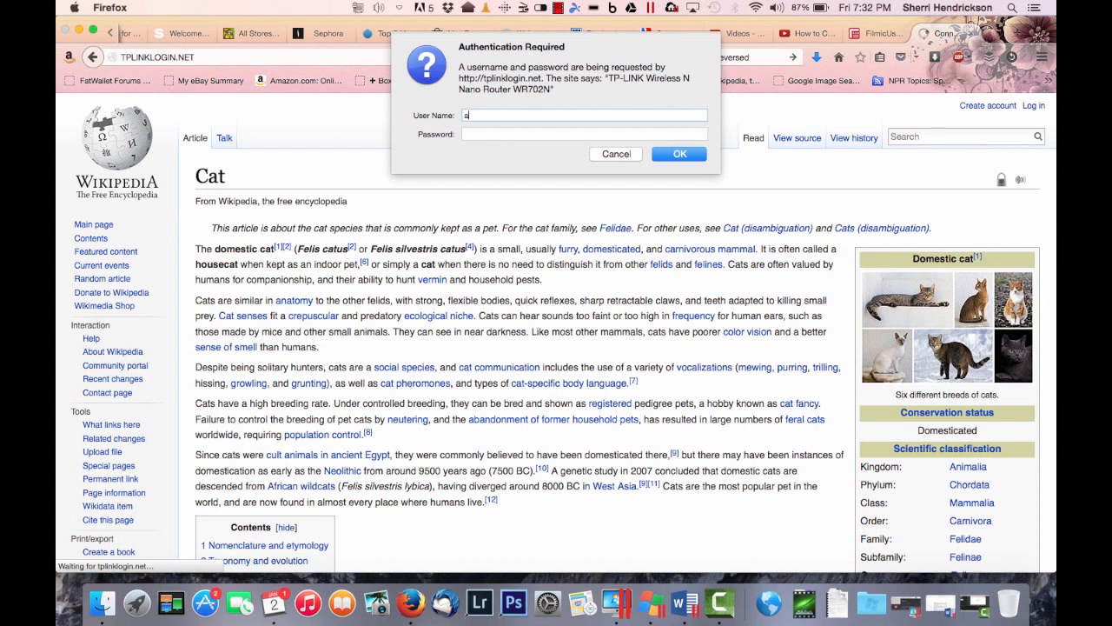
type("dmin")
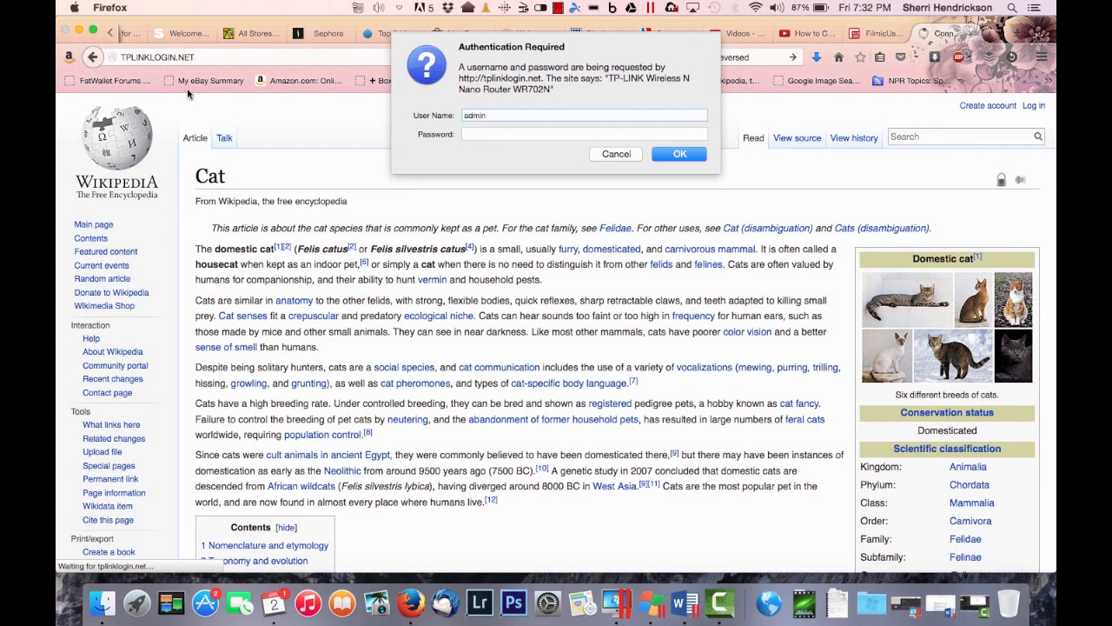
type("•••••")
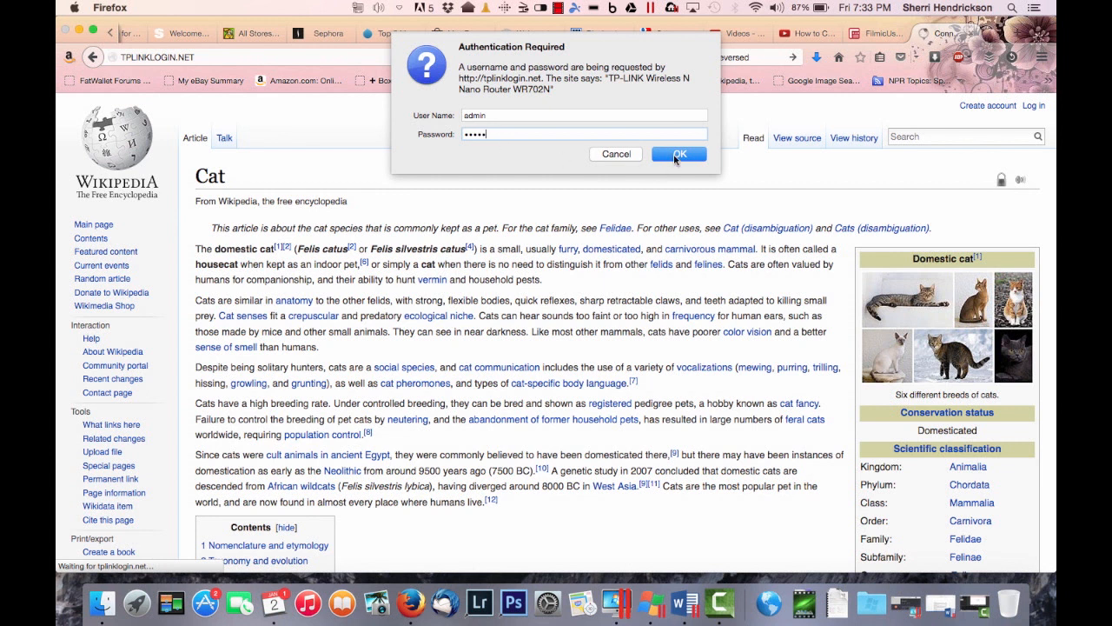
left_click(678, 153)
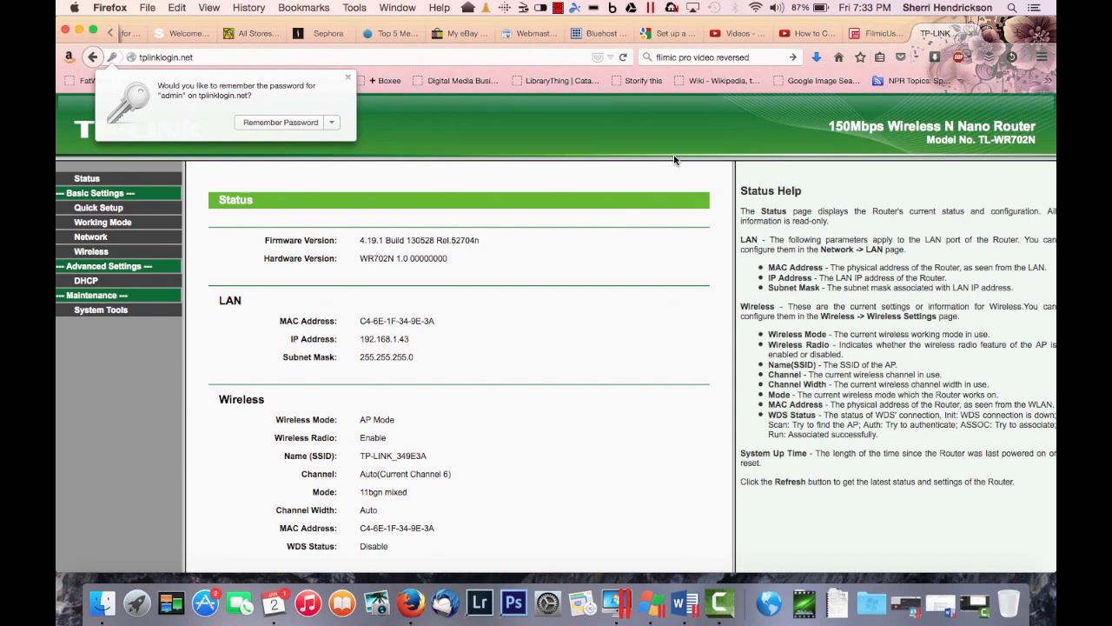
Step: Decline saving the password and navigate through Quick Setup, Network and LAN to Wireless, editing the SSID field
left_click(348, 77)
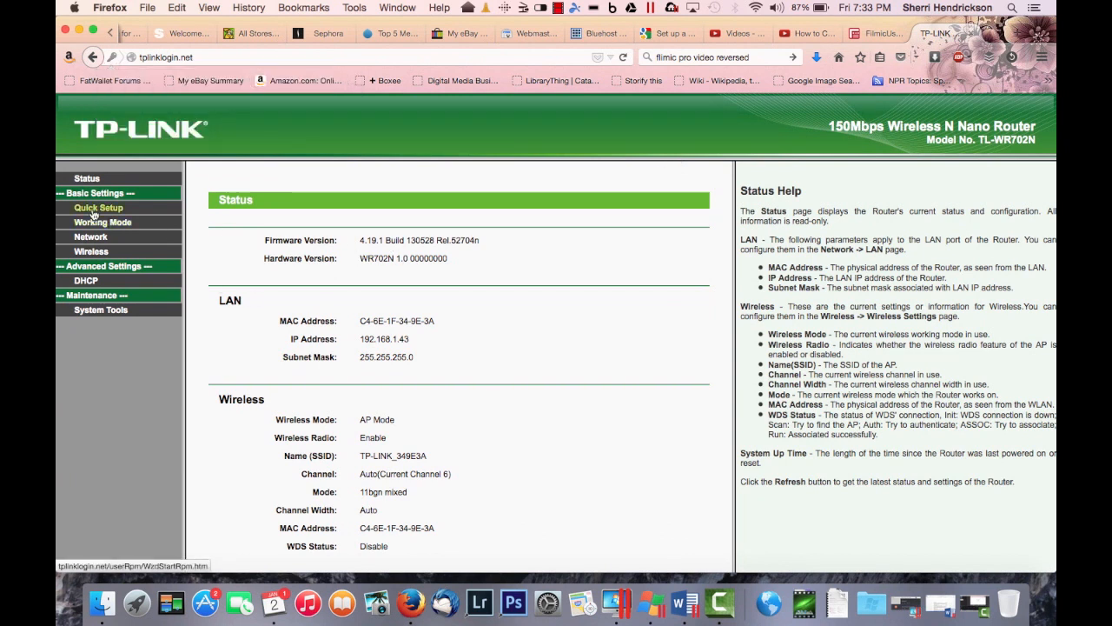
left_click(98, 207)
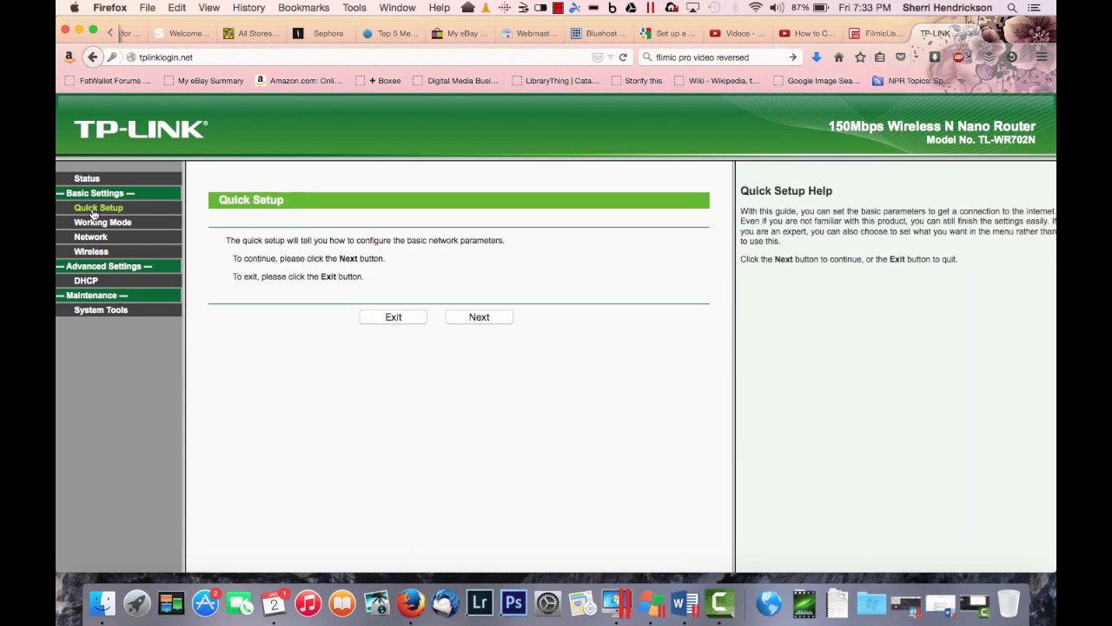
mouse_move(91, 236)
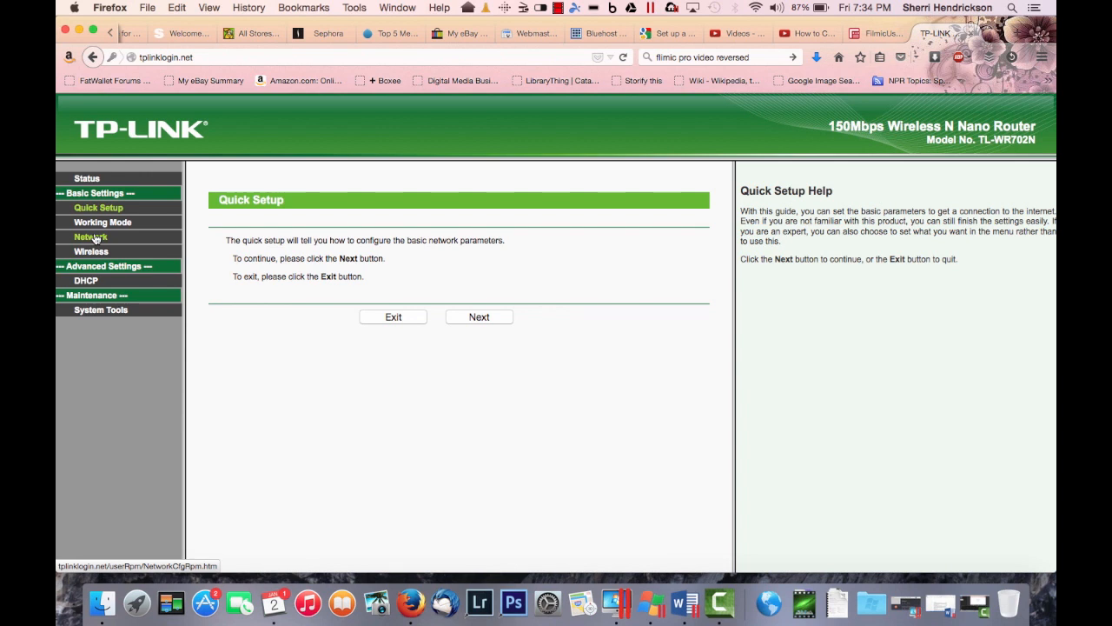
left_click(90, 237)
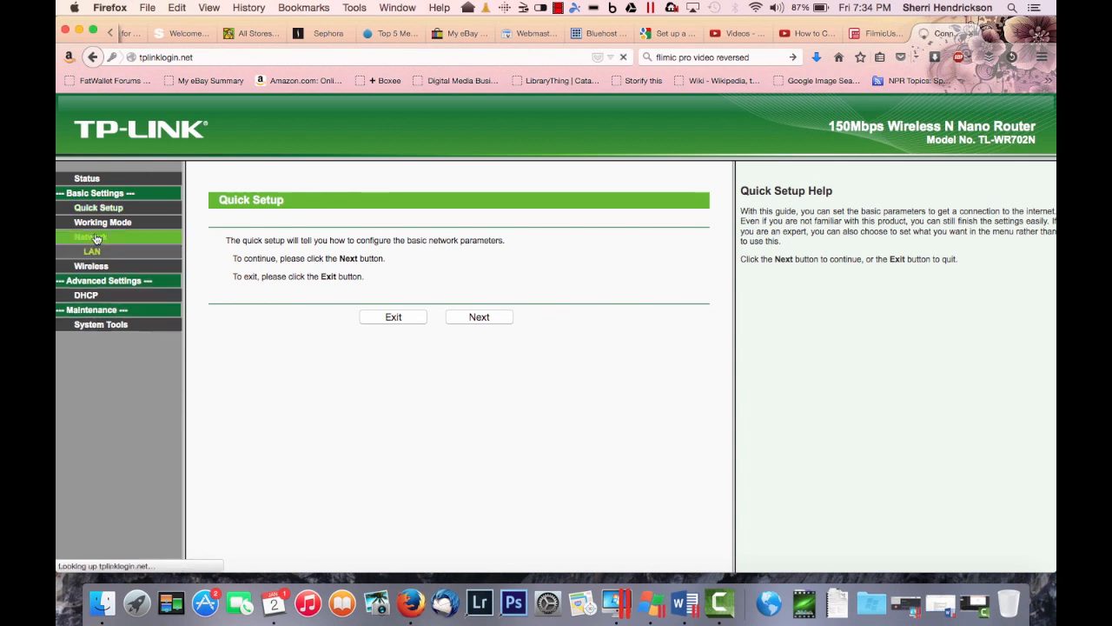
left_click(91, 251)
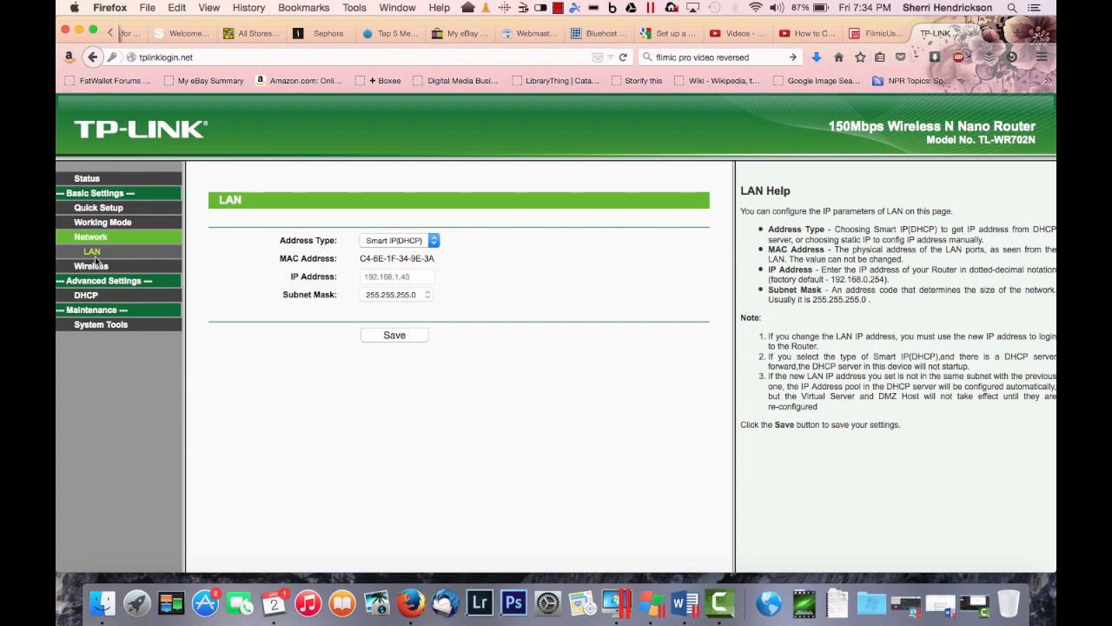
left_click(91, 251)
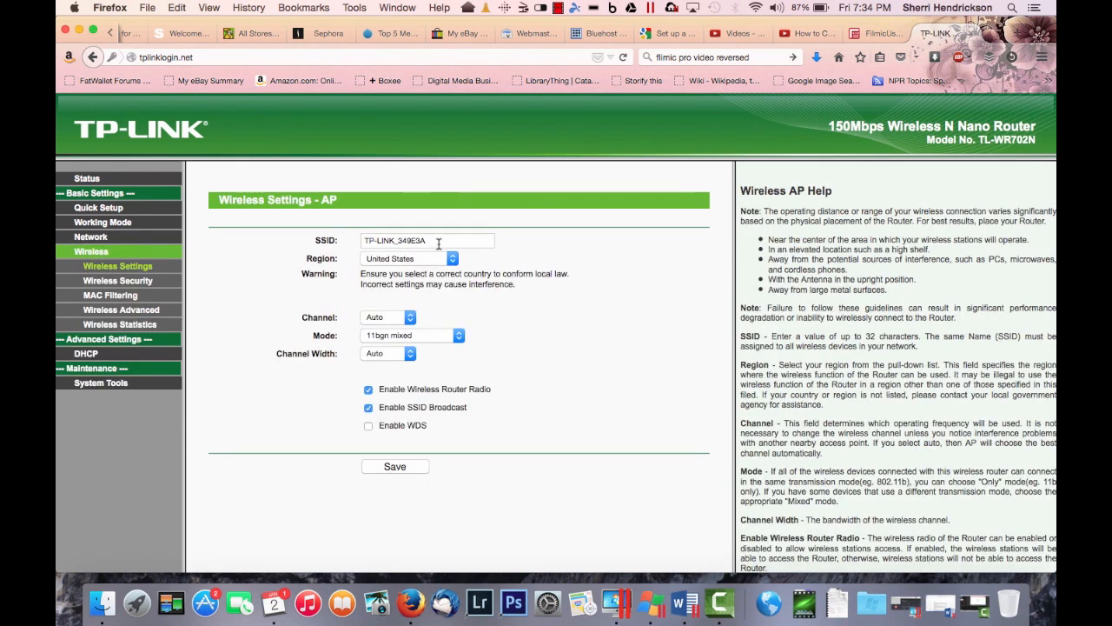
left_click(425, 241)
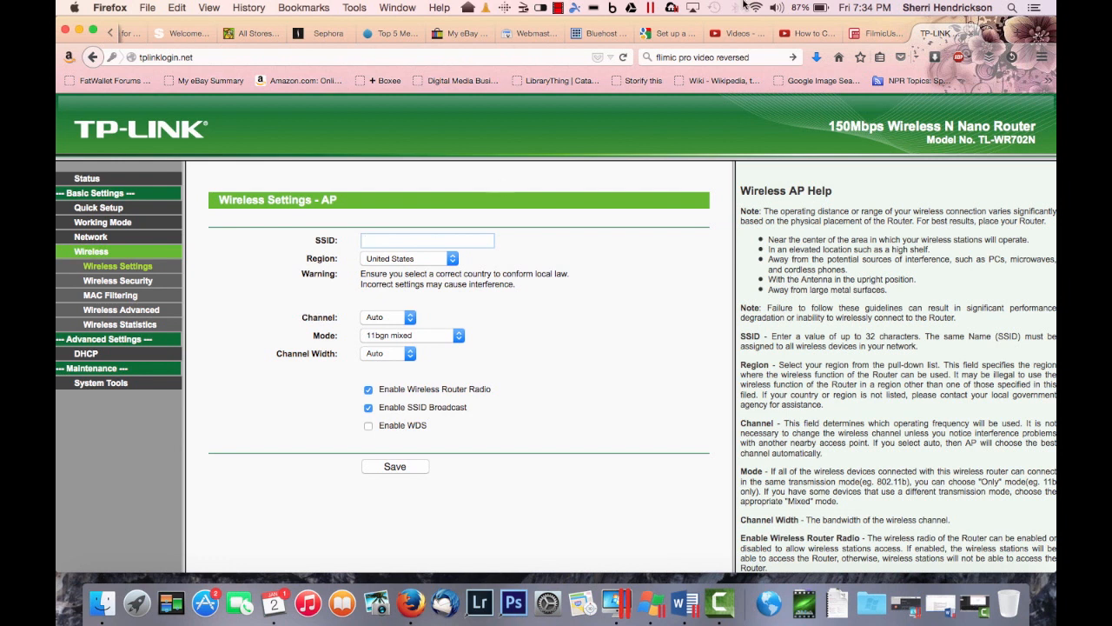
Step: Replace the SSID TP-LINK_349E3A with GetYourOwnWifi and save
left_click(757, 8)
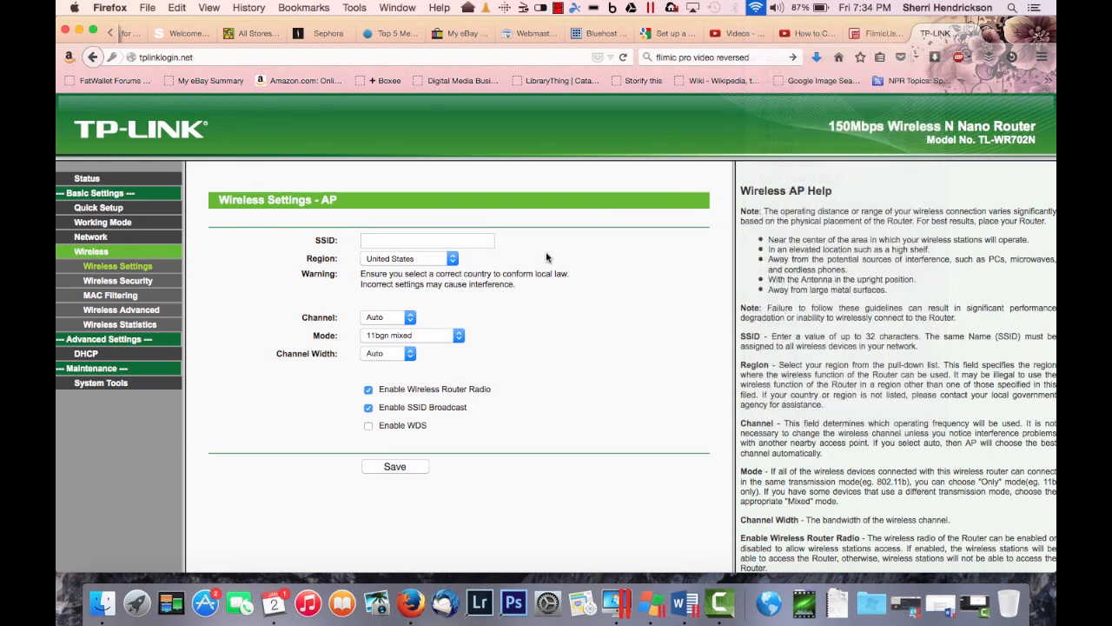
left_click(427, 240)
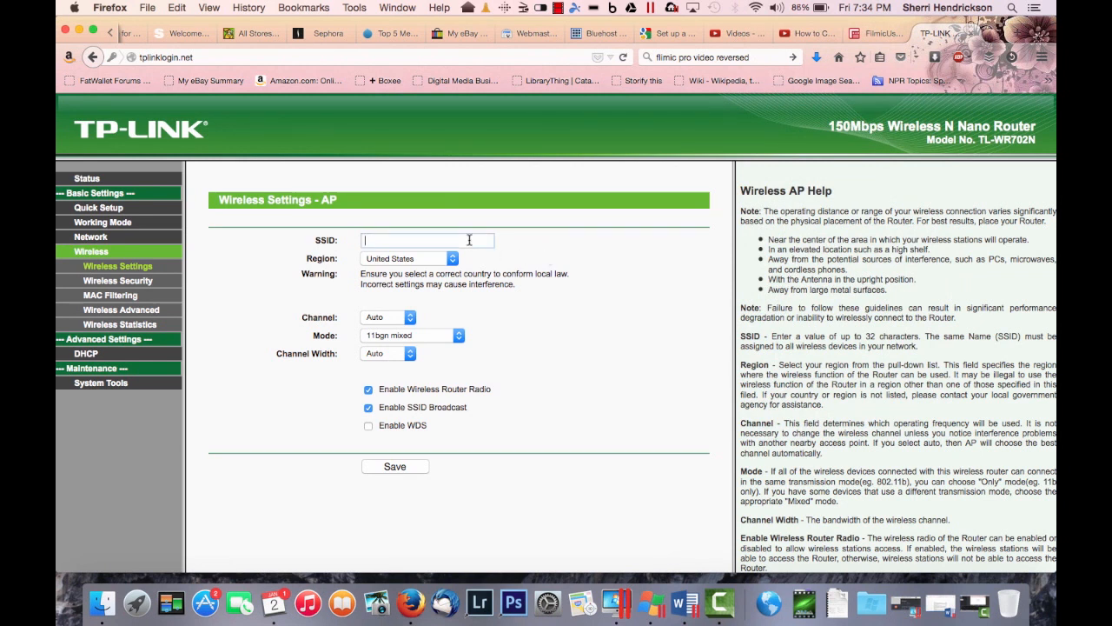
type("Get")
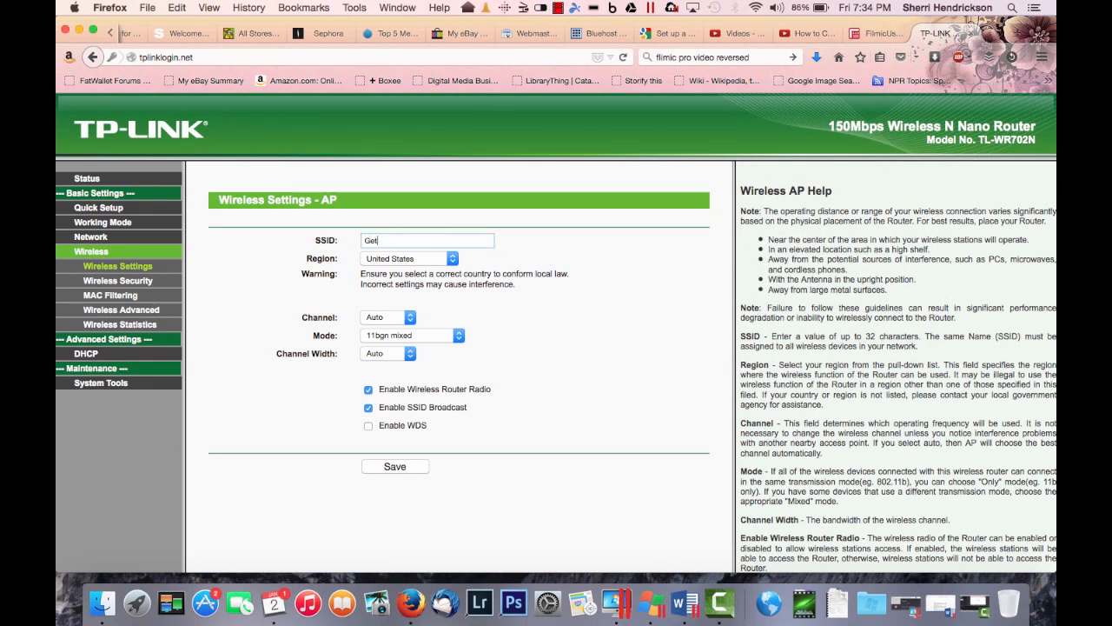
type("Your")
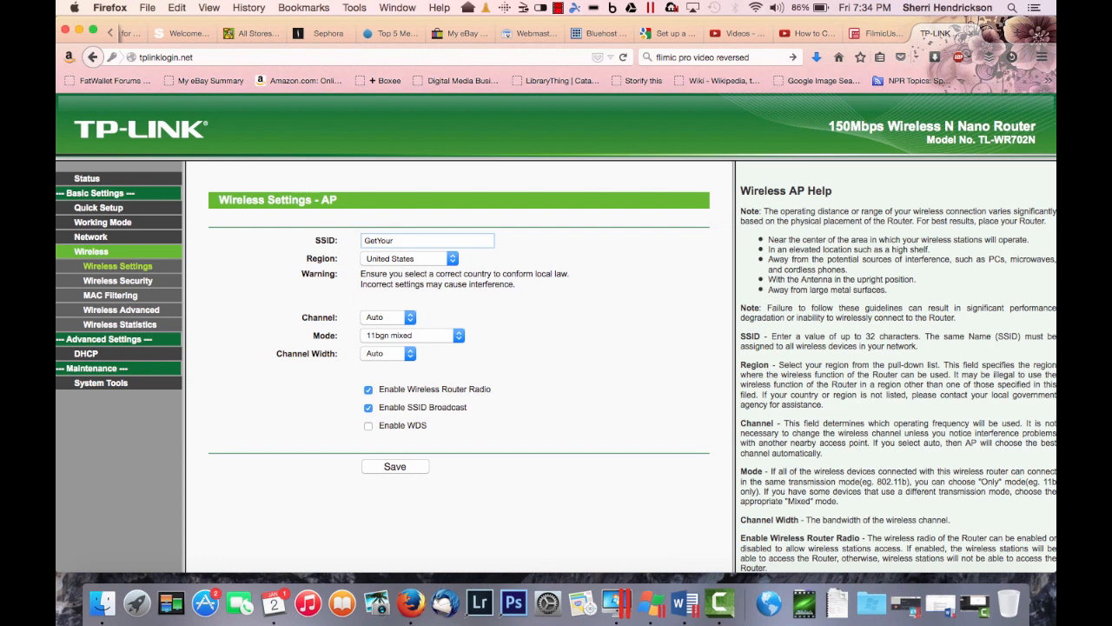
type("Own")
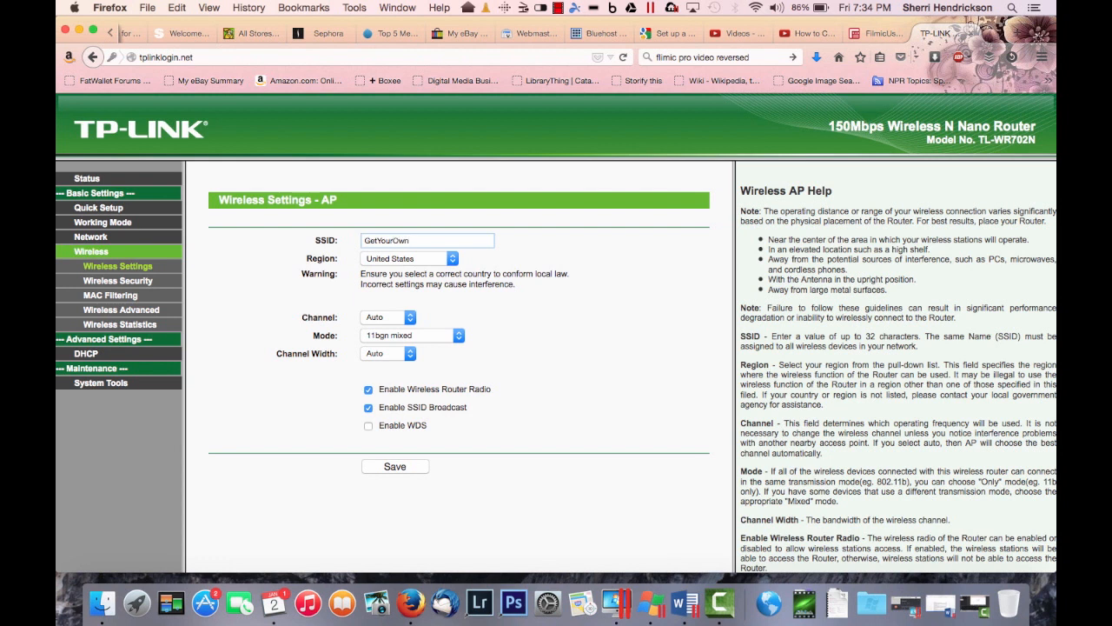
type("Wifi")
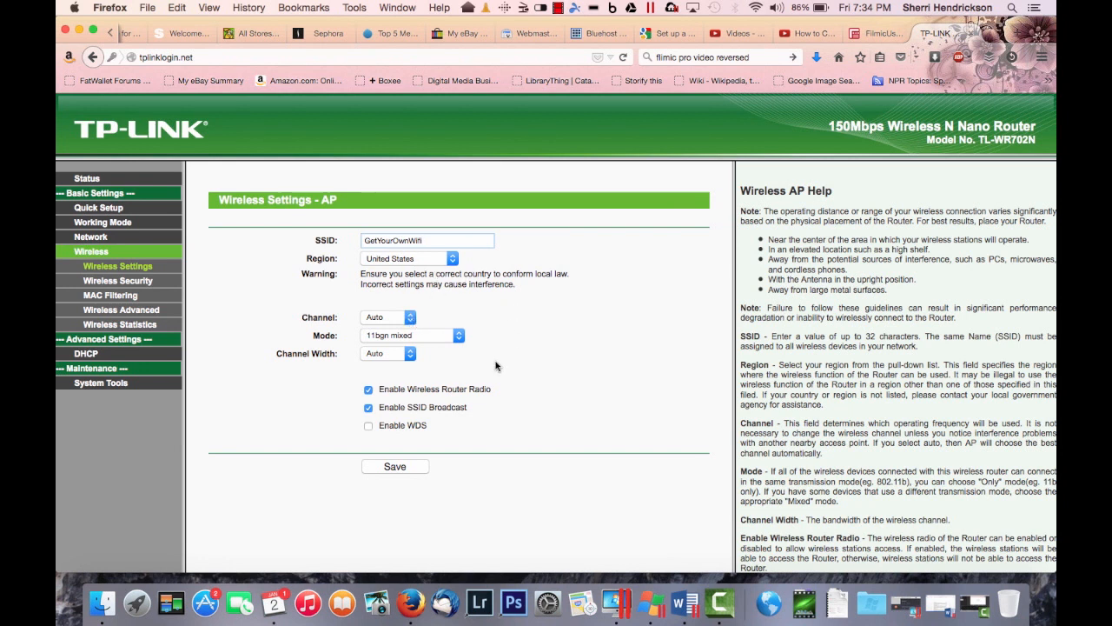
mouse_move(423, 400)
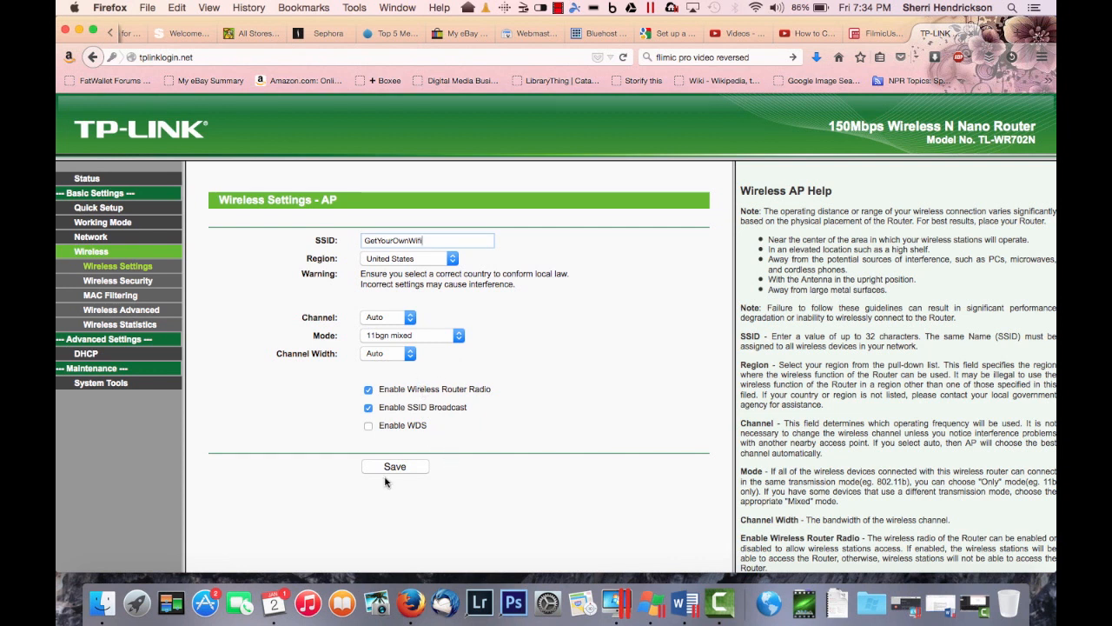
left_click(394, 467)
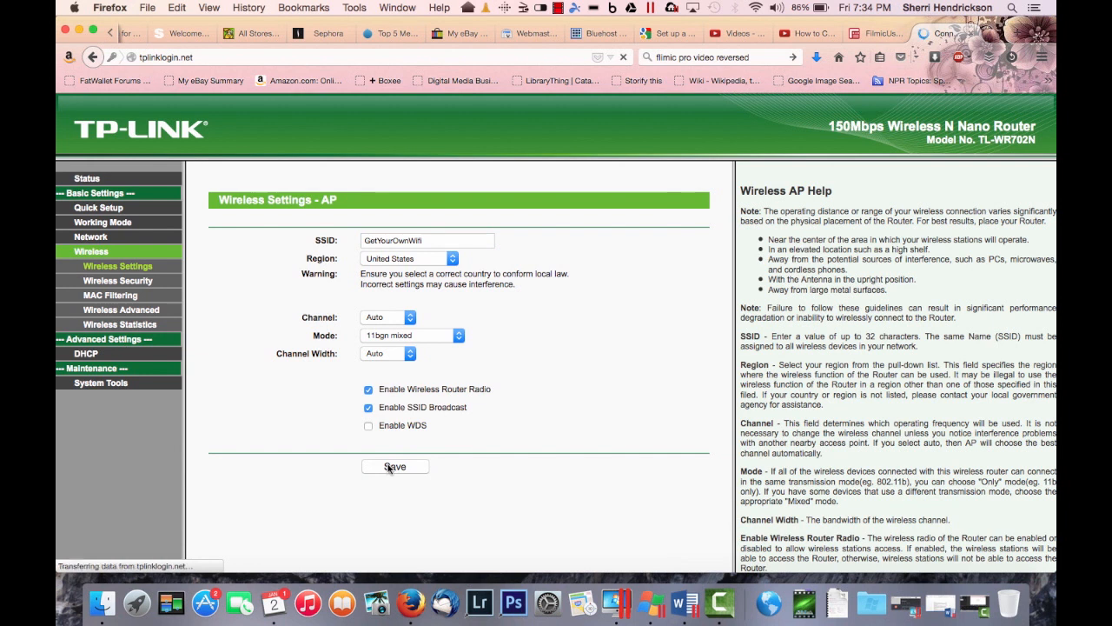
left_click(395, 466)
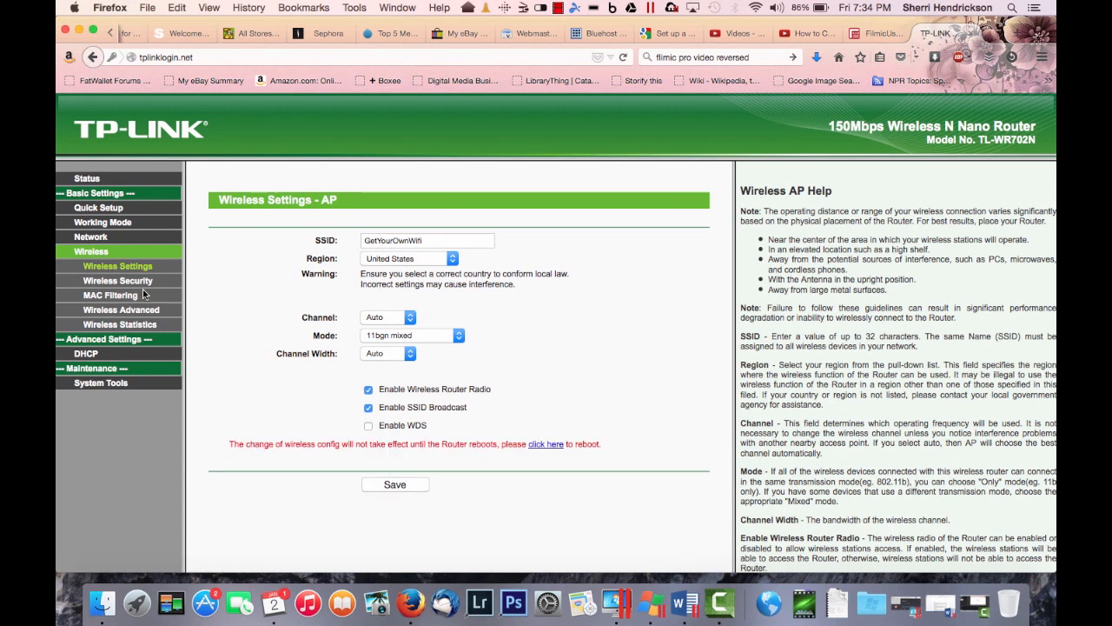
Step: Open Wireless Security and scroll through the WPA-PSK/WPA2-PSK password options
left_click(117, 280)
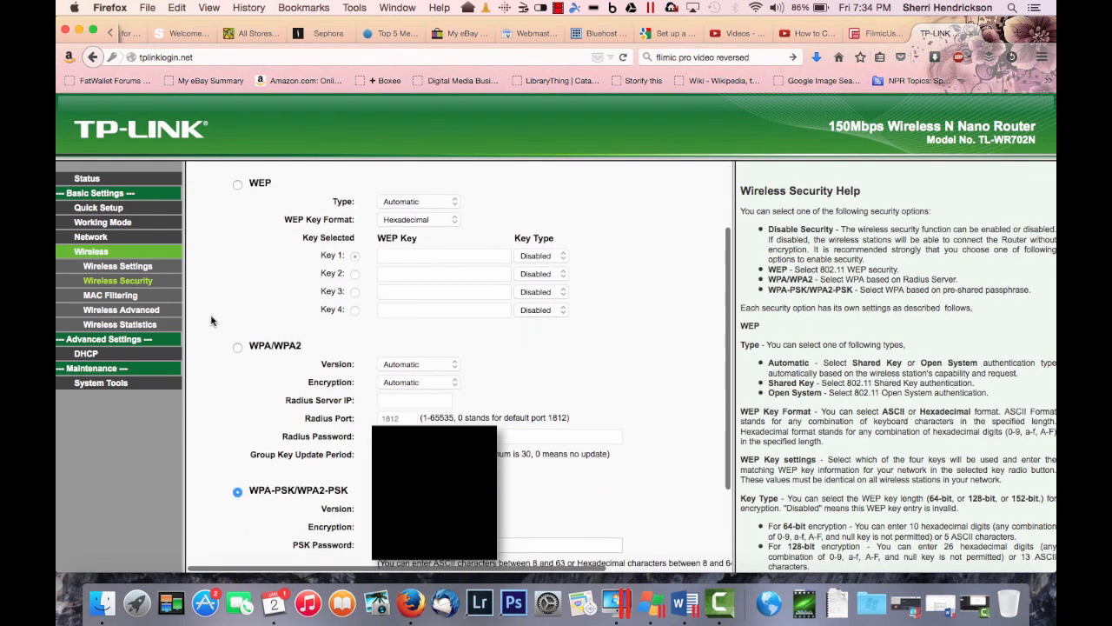
scroll("down", 3)
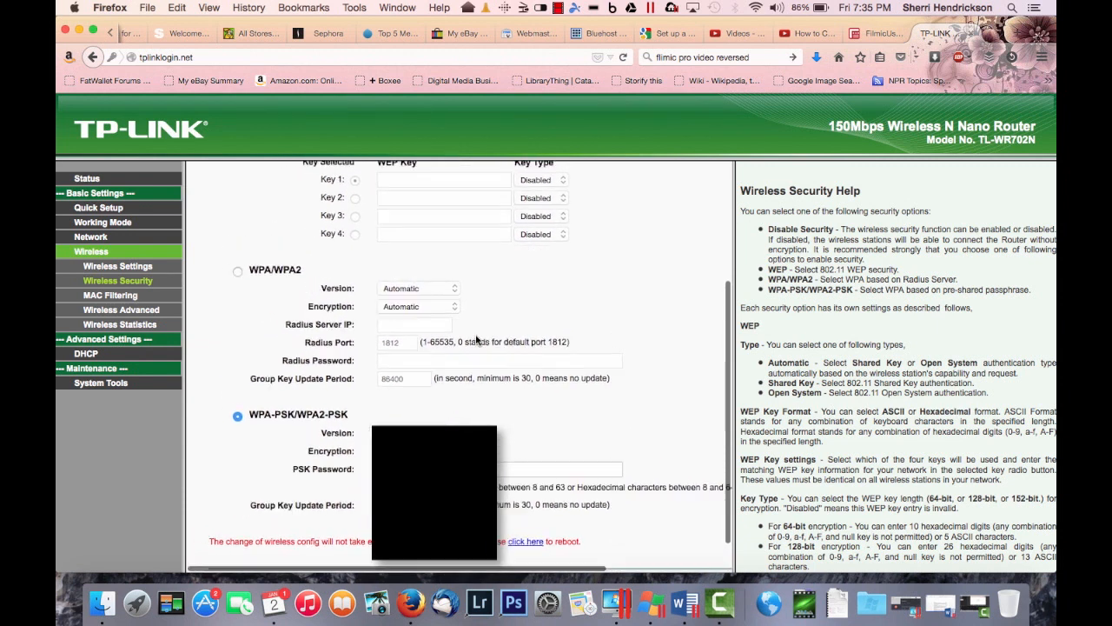
scroll("down", 3)
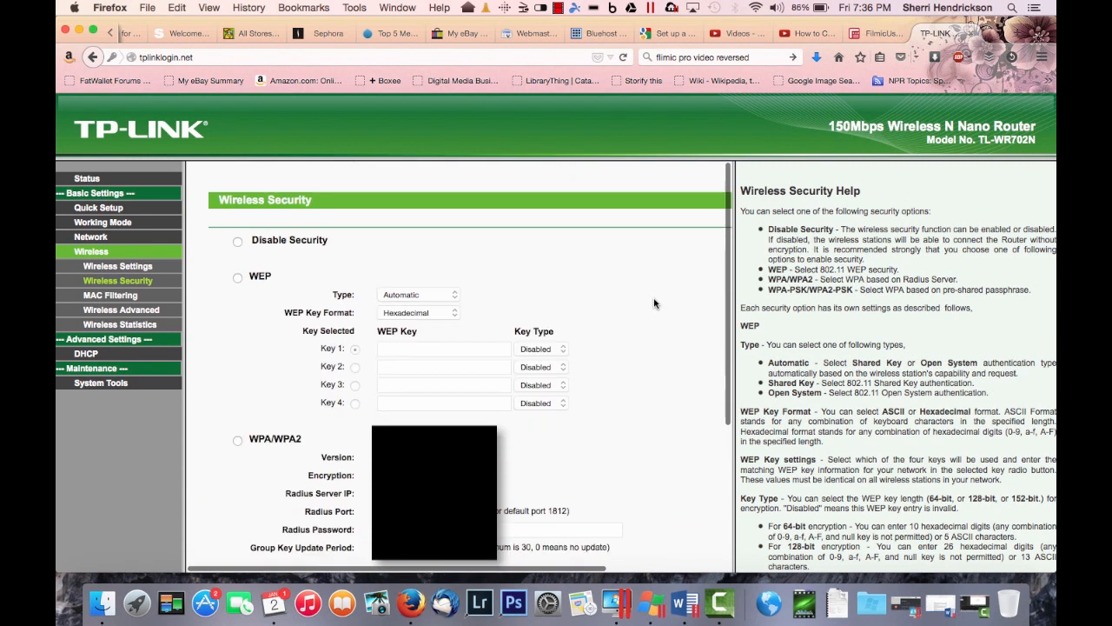
scroll("down", 3)
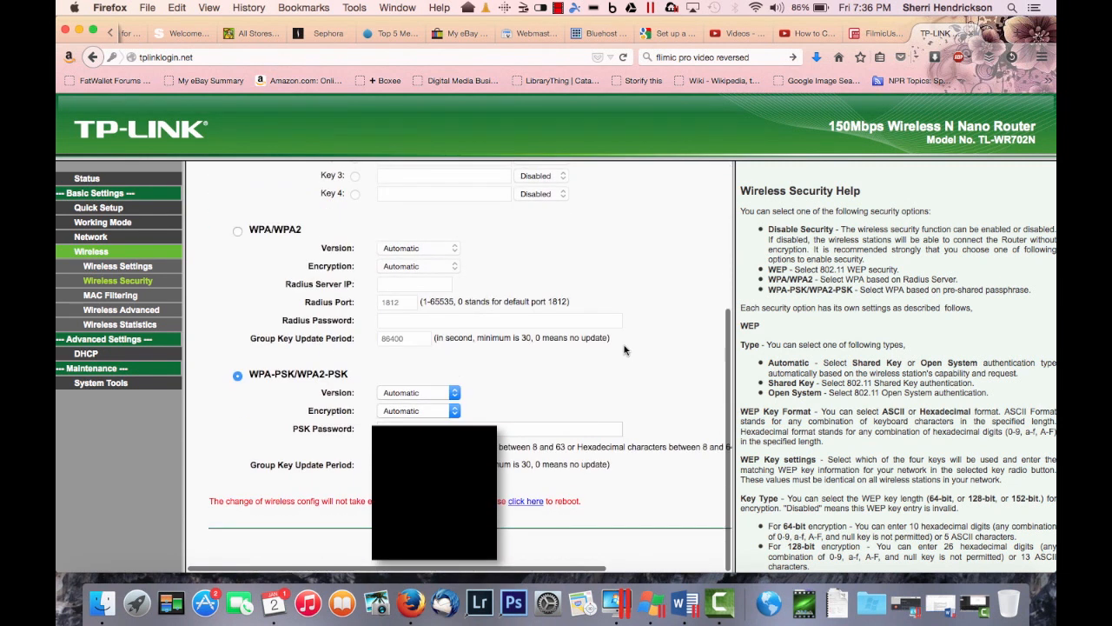
mouse_move(586, 497)
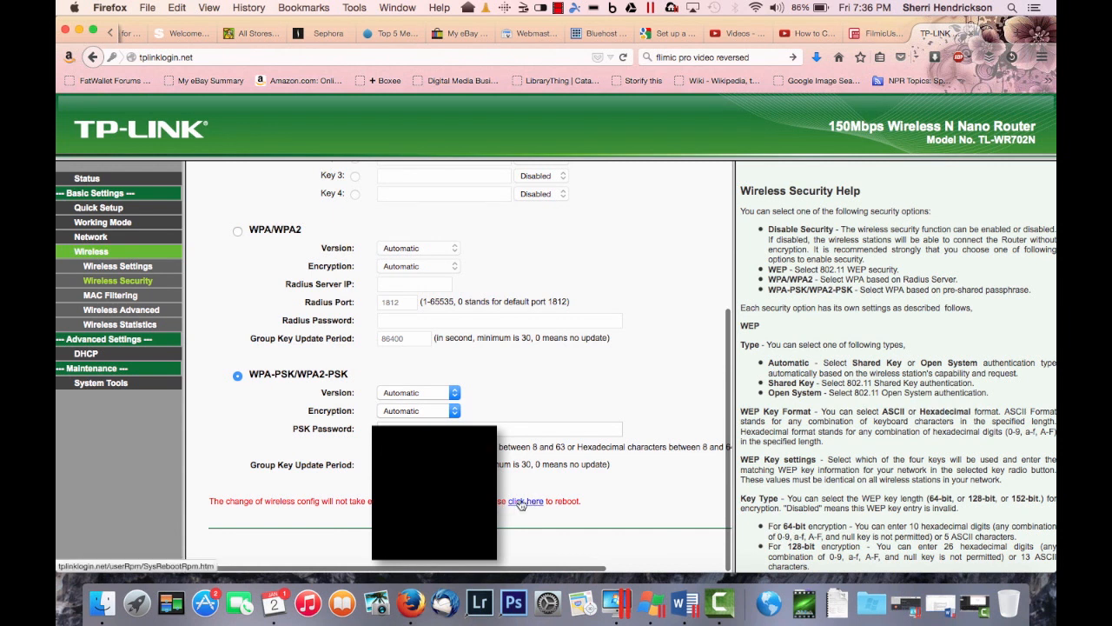
Step: Reboot the router from its reboot page and confirm the restart
left_click(531, 501)
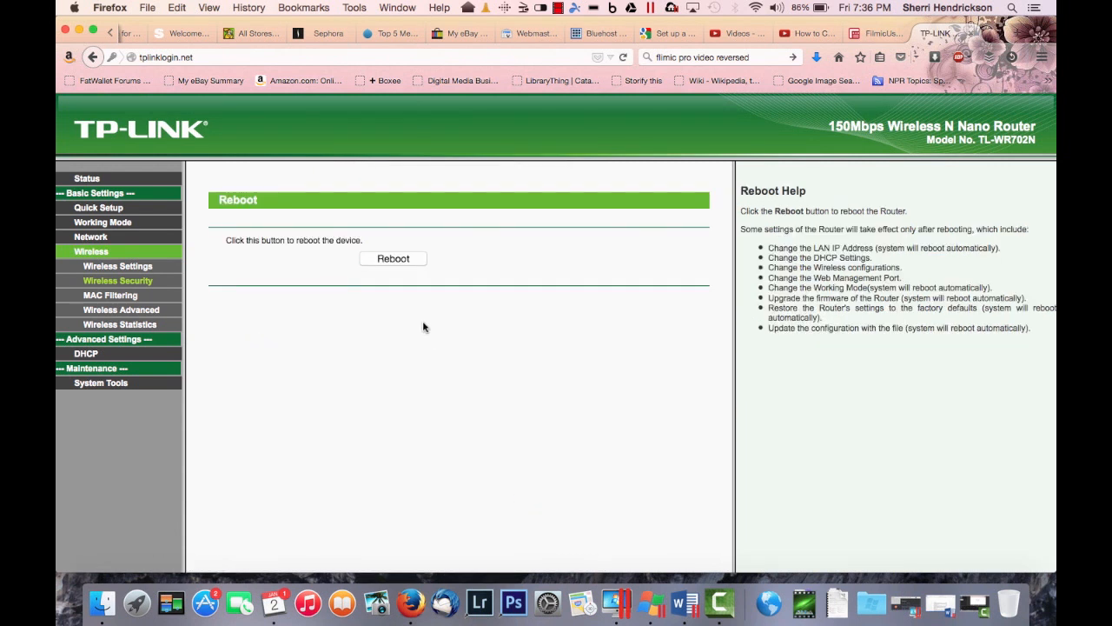
left_click(393, 258)
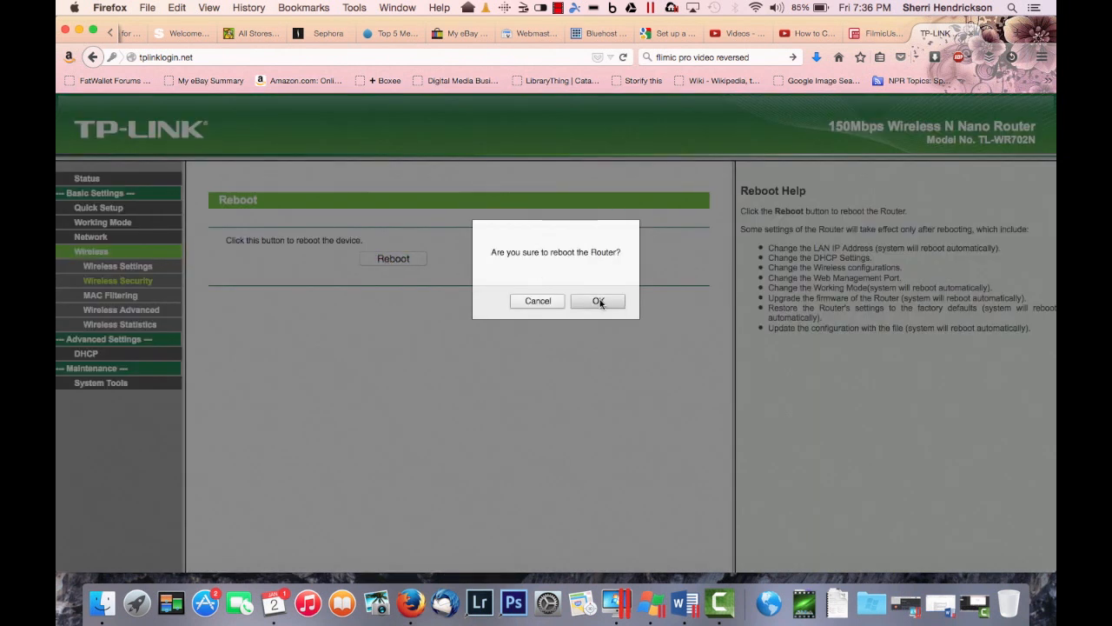
left_click(598, 301)
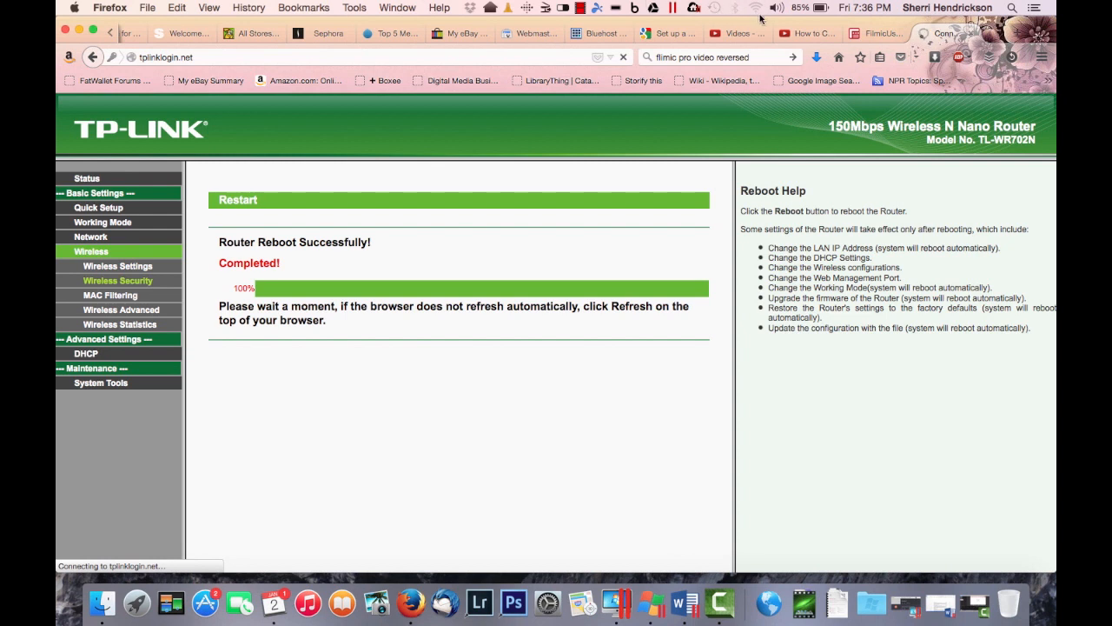
Step: Select GetYourOwnWifi, enter its password and resubmit Join after the timeout
left_click(775, 8)
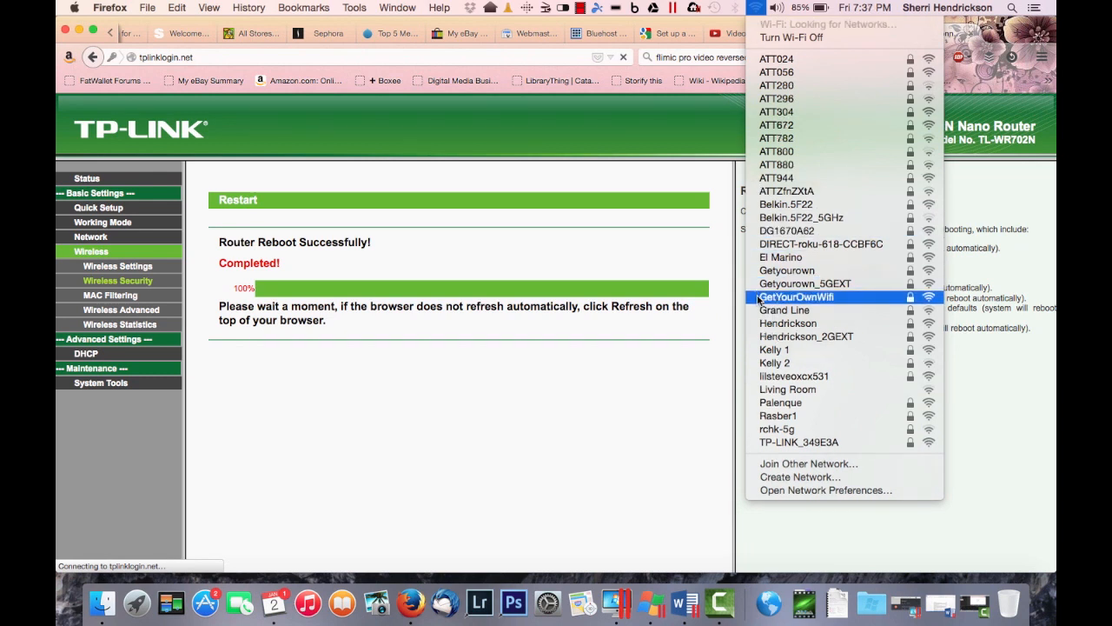
mouse_move(793, 300)
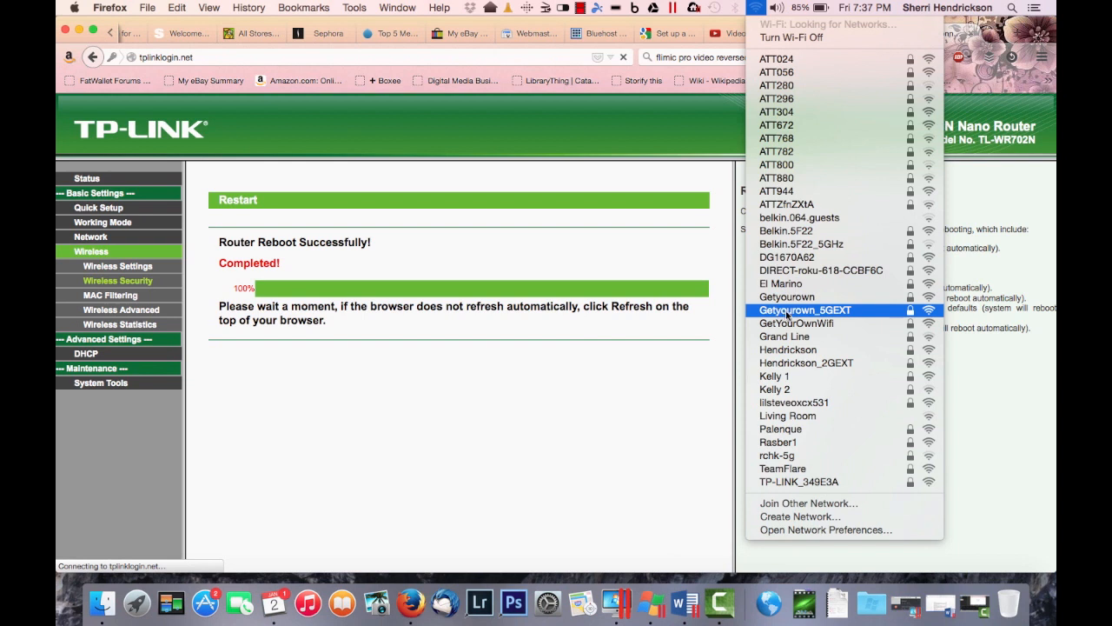
left_click(776, 7)
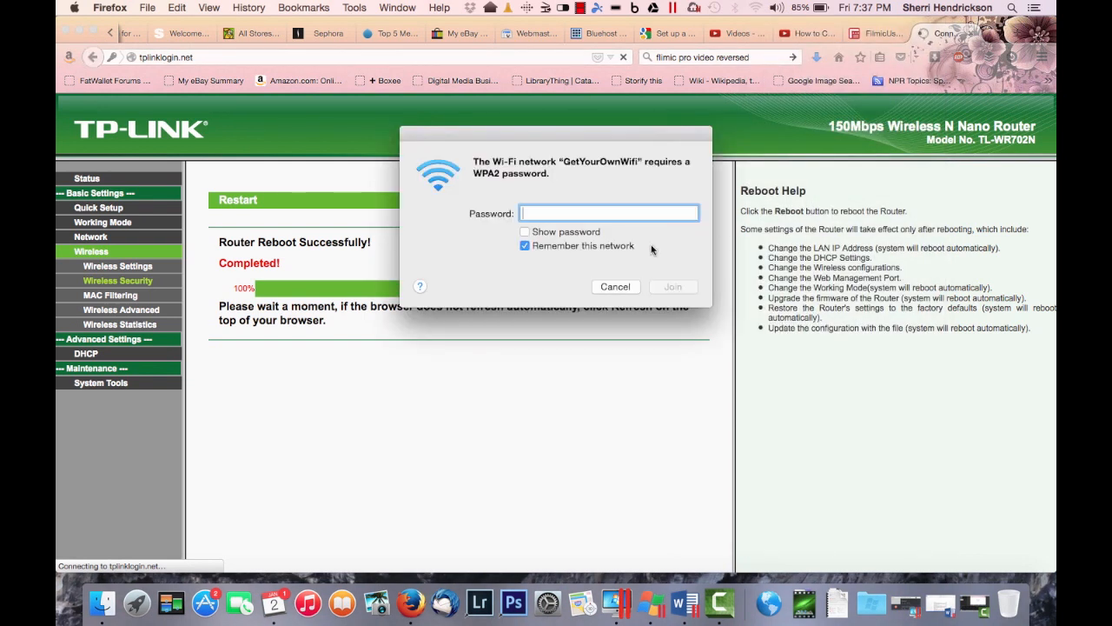
type("••••")
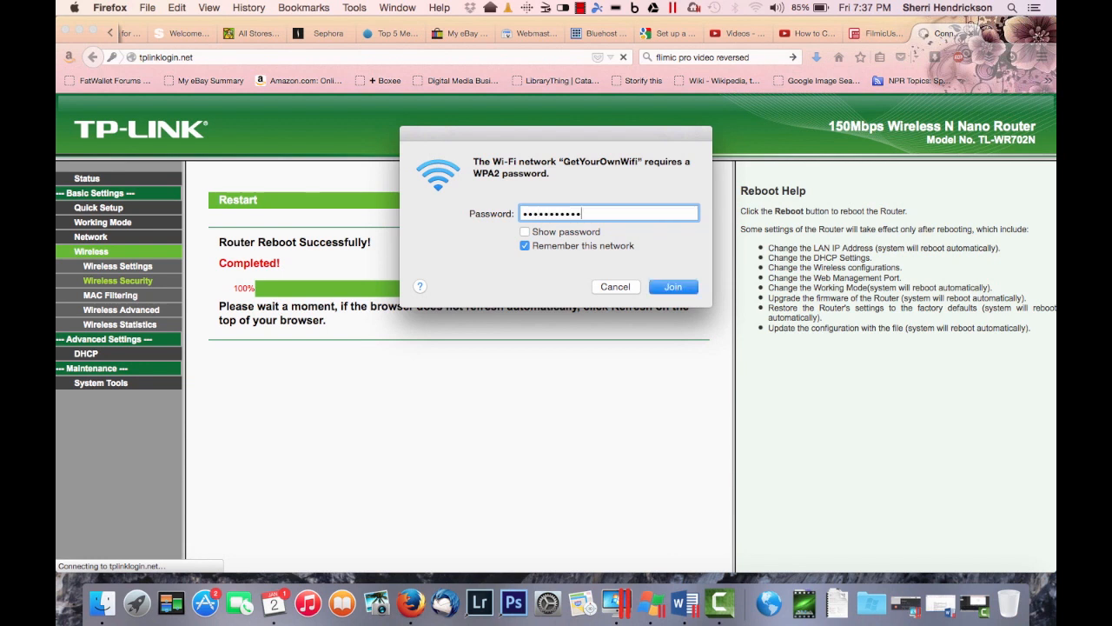
left_click(672, 286)
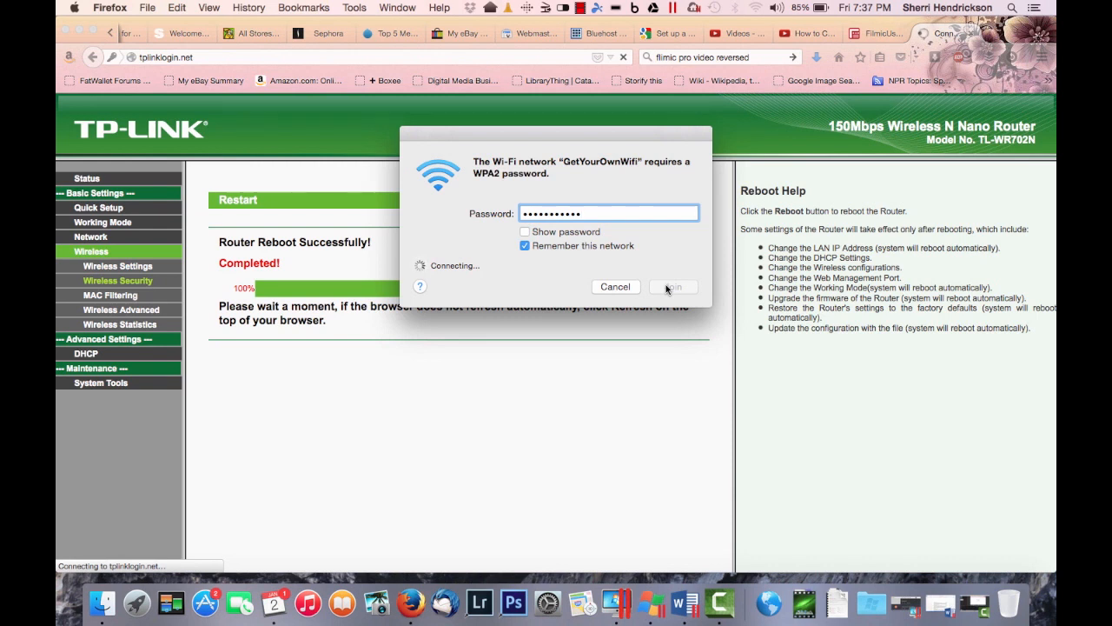
left_click(673, 287)
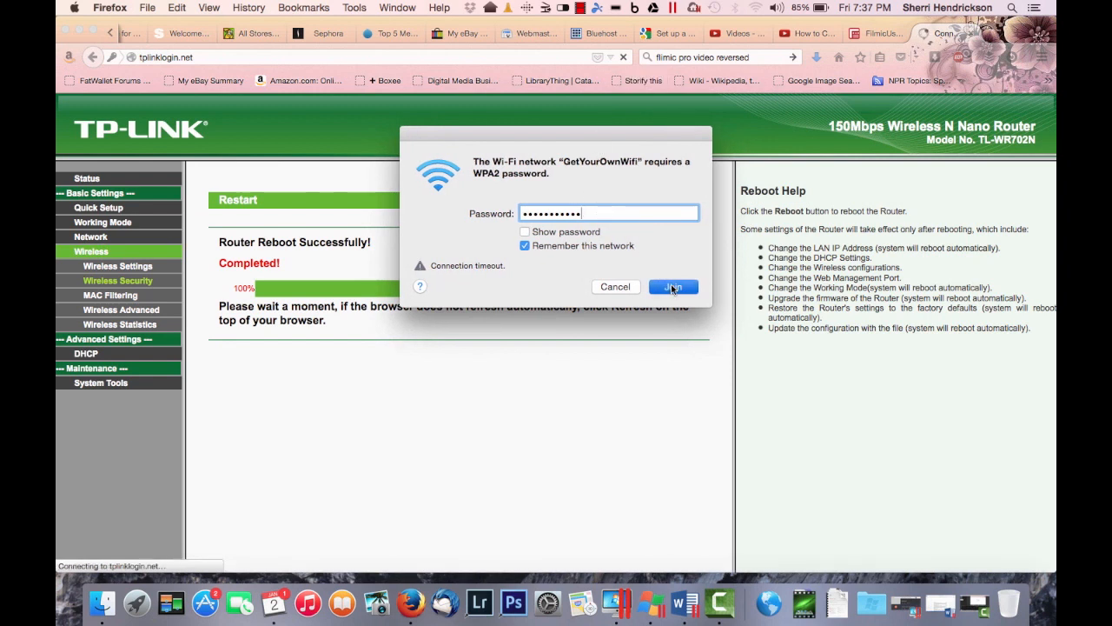
left_click(674, 286)
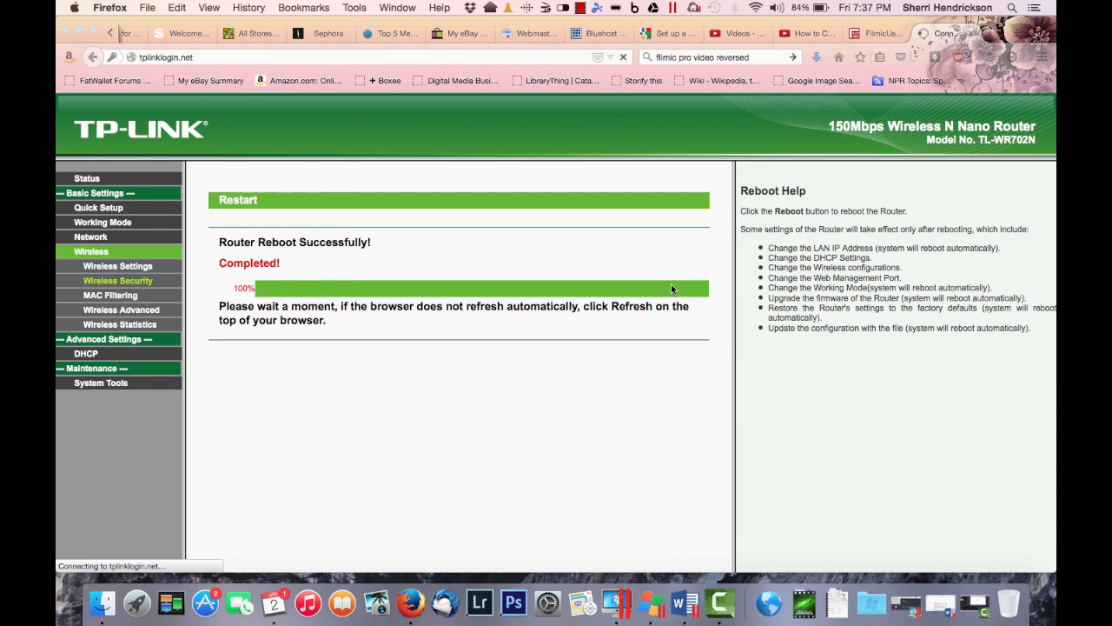
Step: Open the router Status page and highlight the GetYourOwnWifi wireless network name
left_click(776, 8)
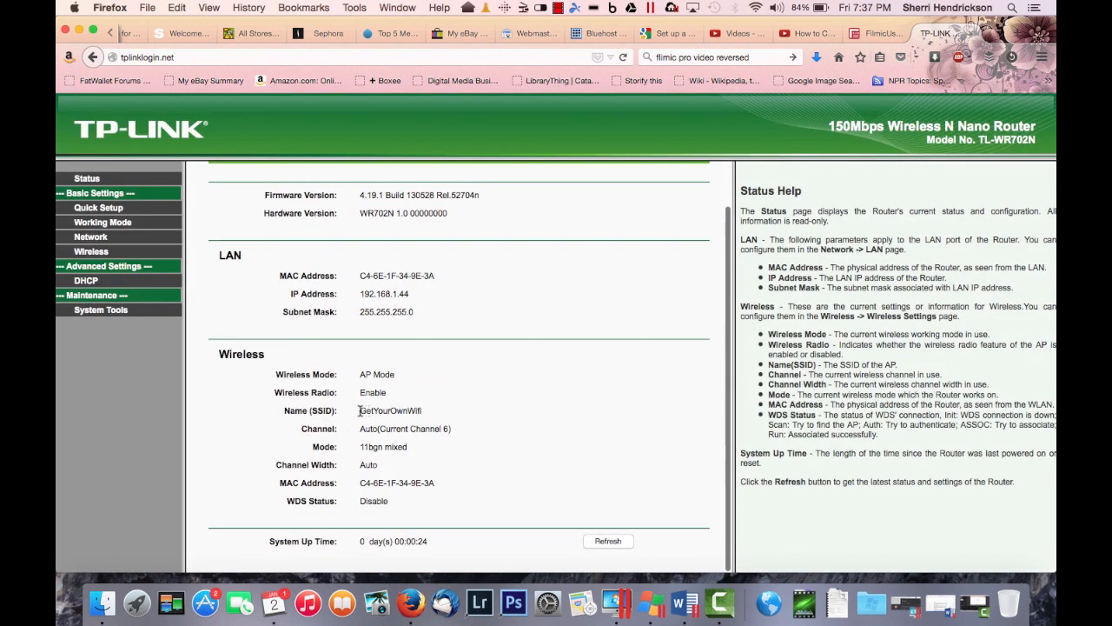
double_click(389, 410)
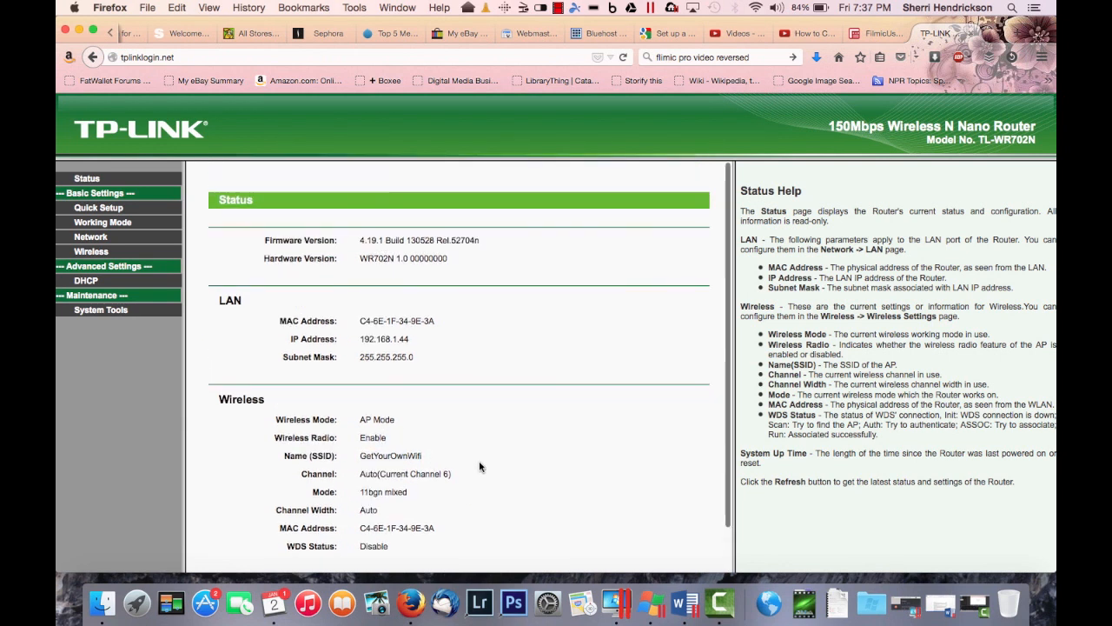
mouse_move(606, 279)
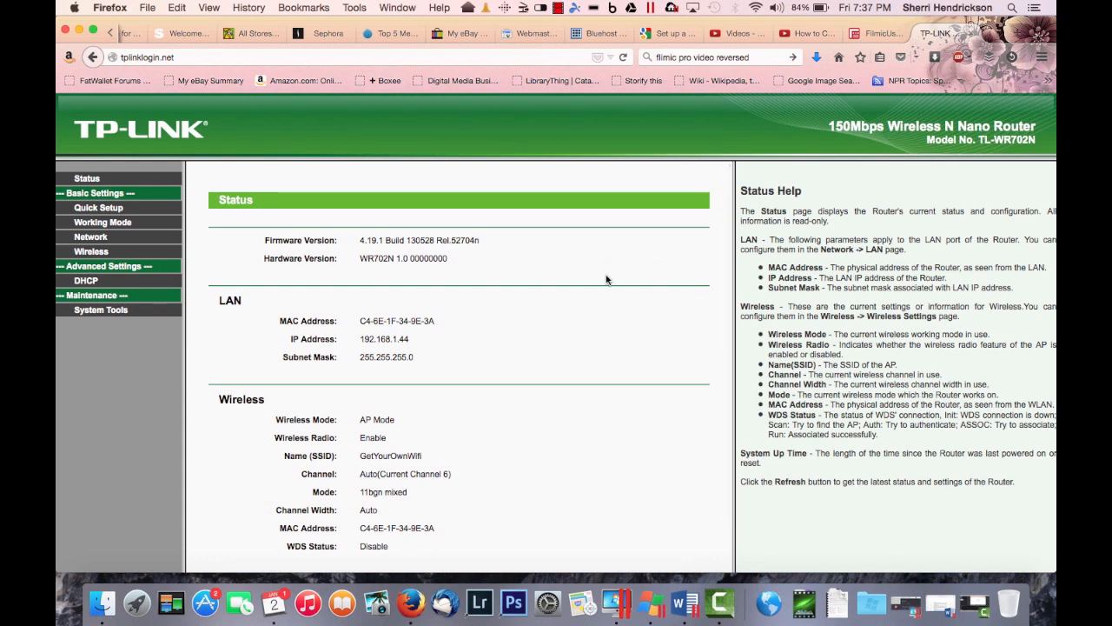
mouse_move(359, 458)
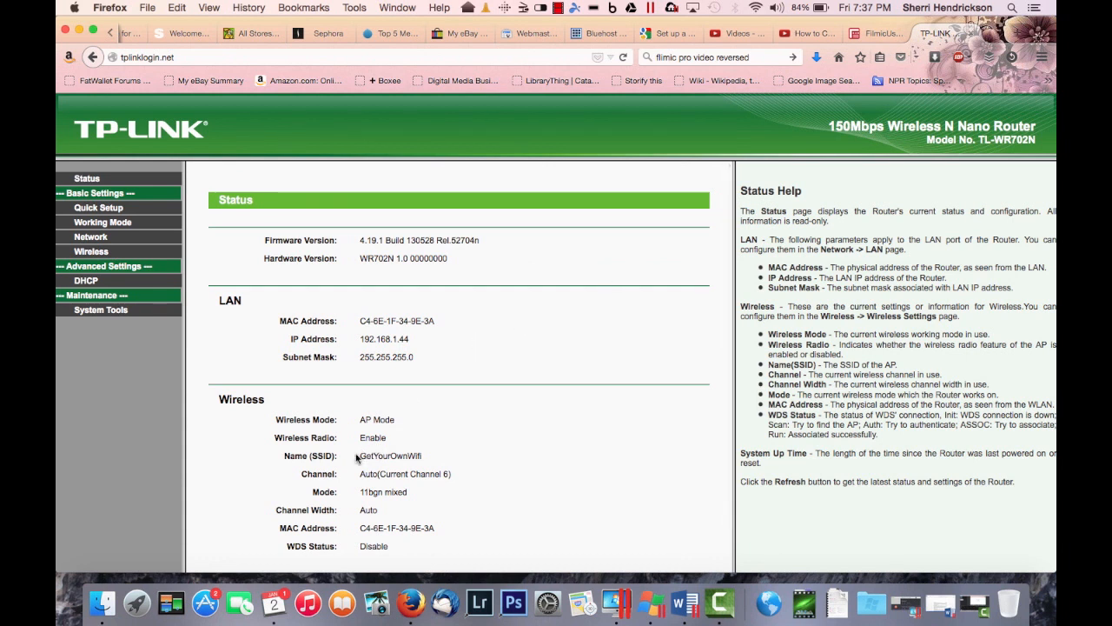
double_click(389, 455)
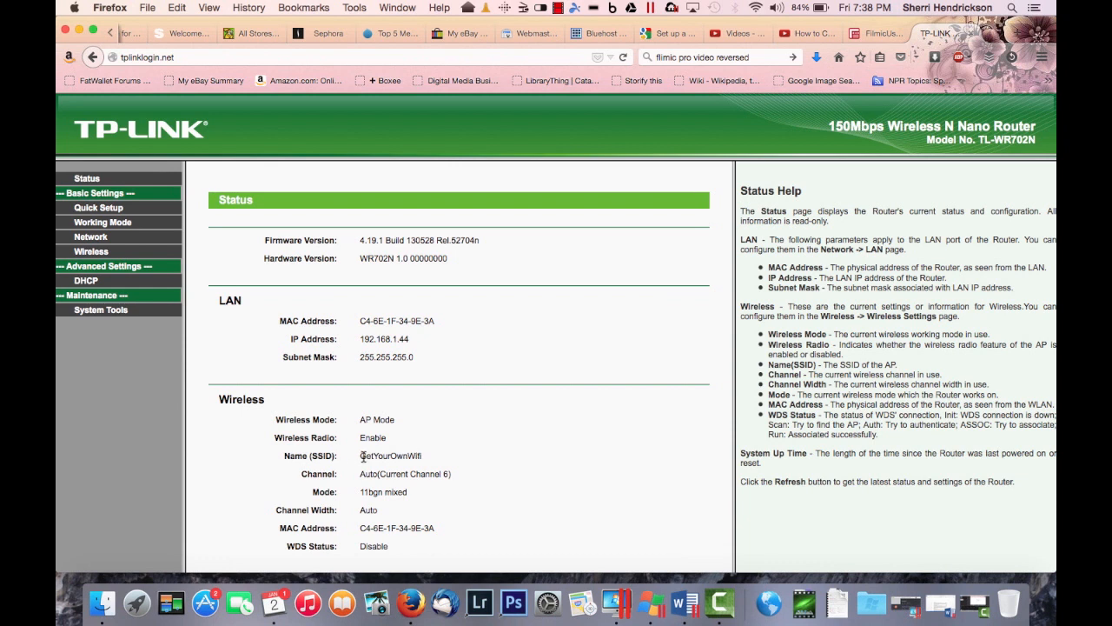
mouse_move(415, 487)
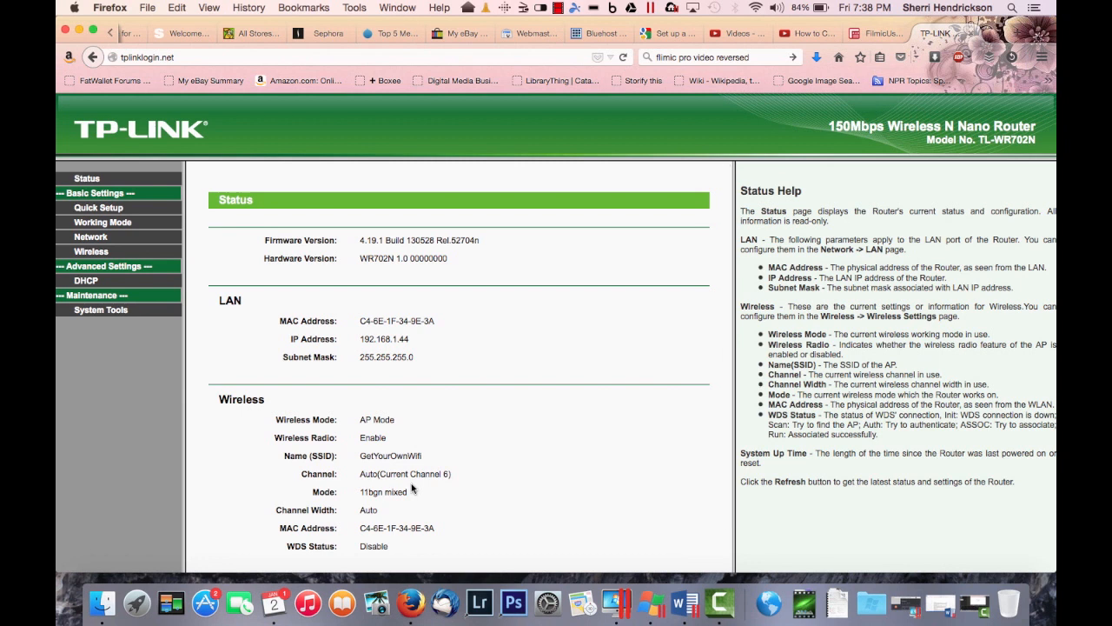
scroll("down", 3)
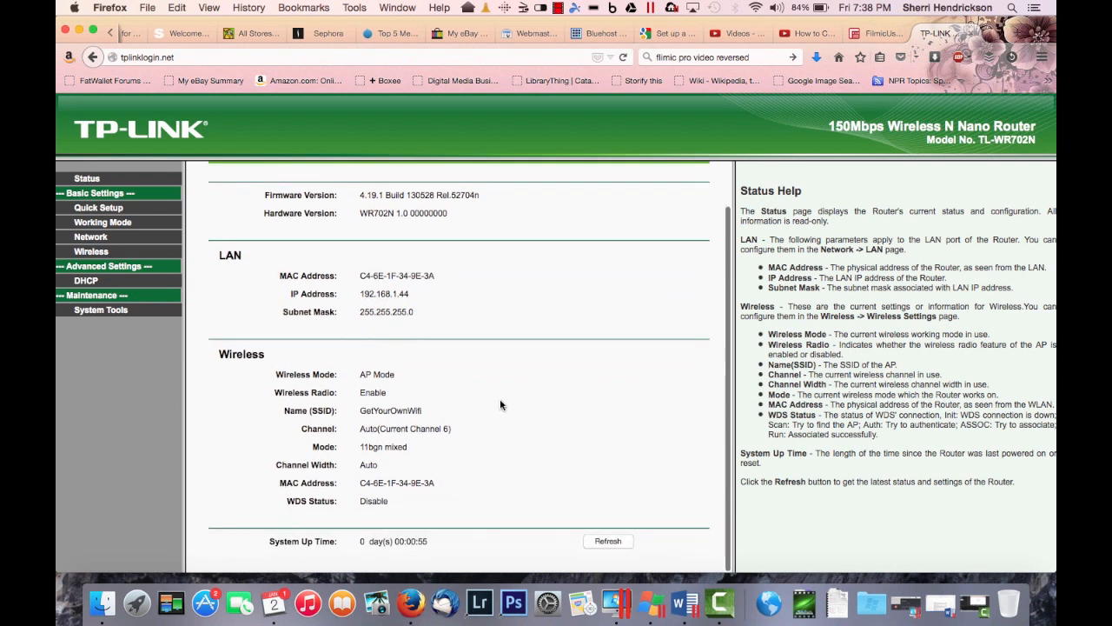